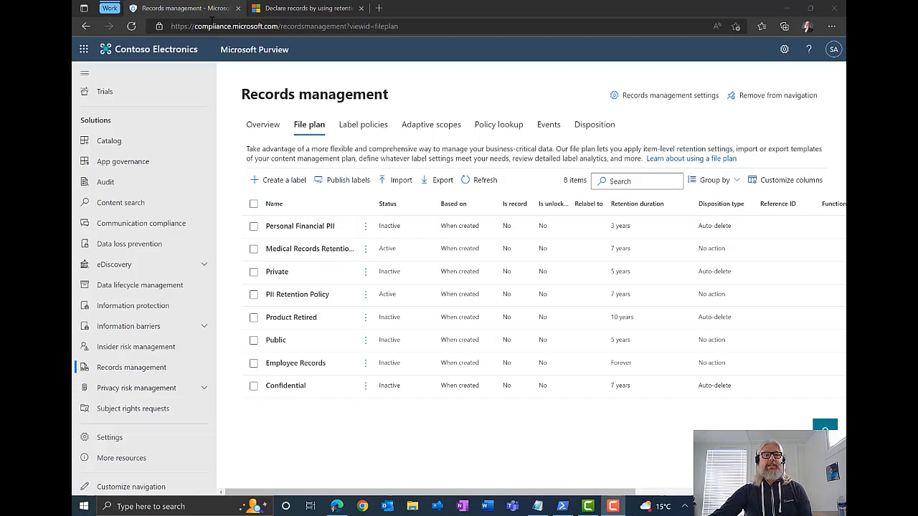
mouse_move(141, 284)
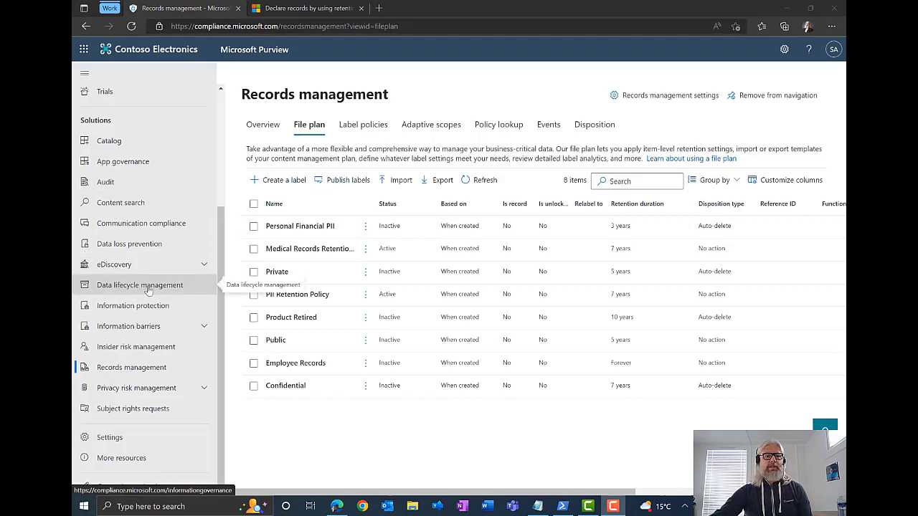
mouse_move(129, 373)
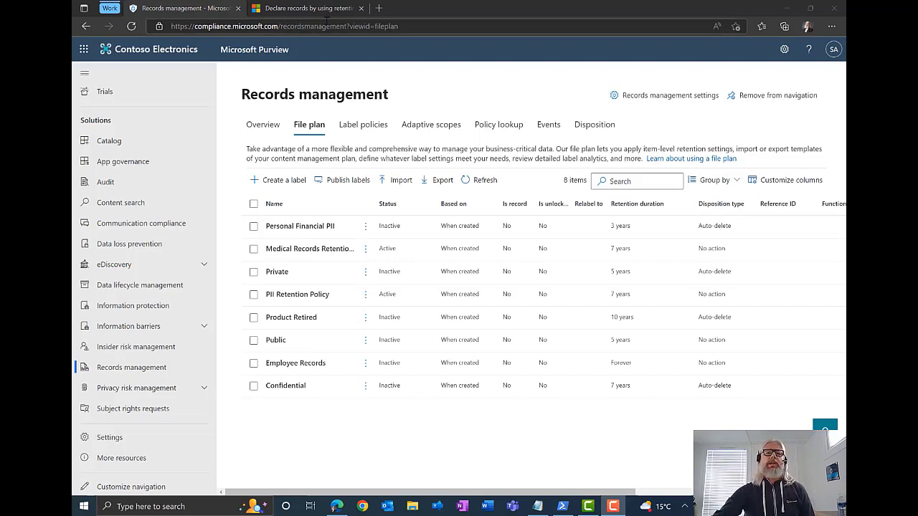
Scroll through the Docs article on declaring records with retention labels, including the regulatory record option.
left_click(304, 9)
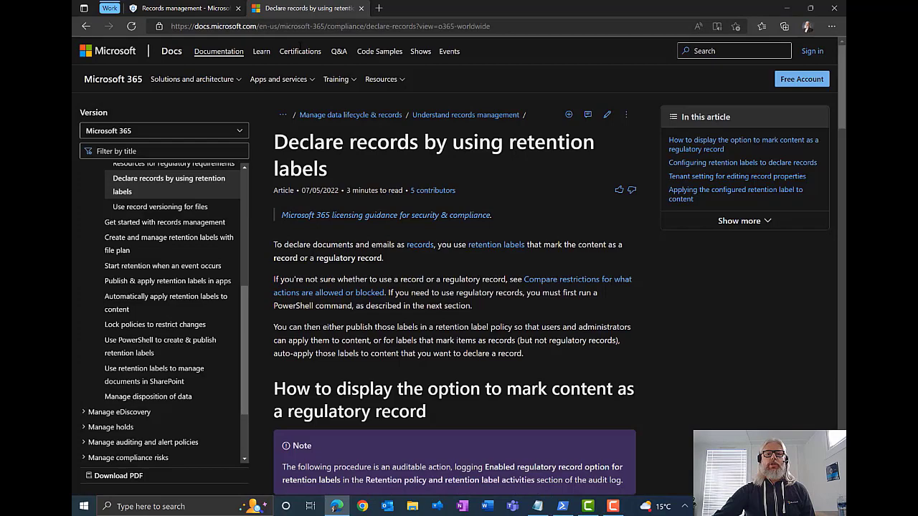
scroll("down", 3)
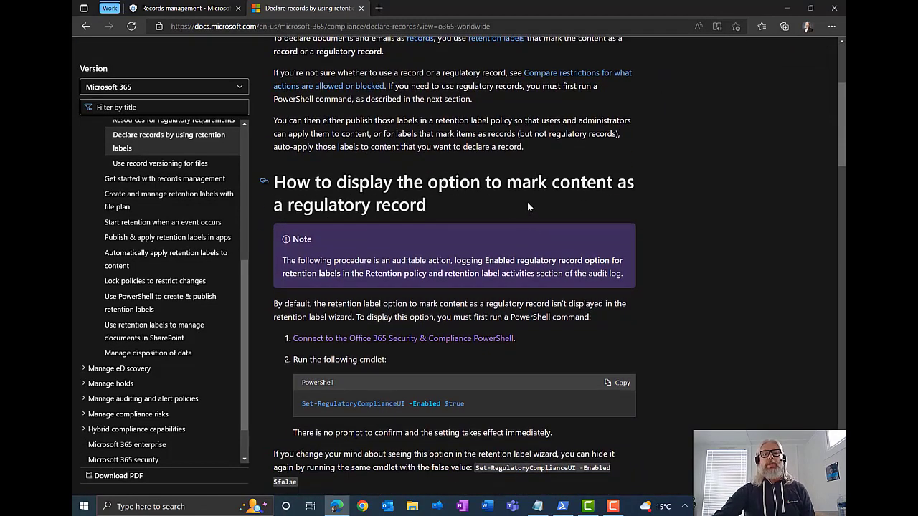
scroll("down", 3)
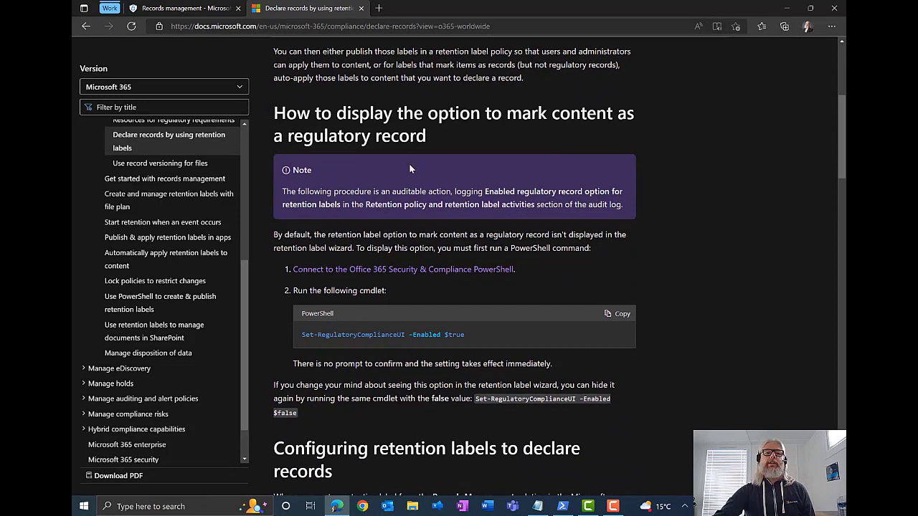
mouse_move(654, 261)
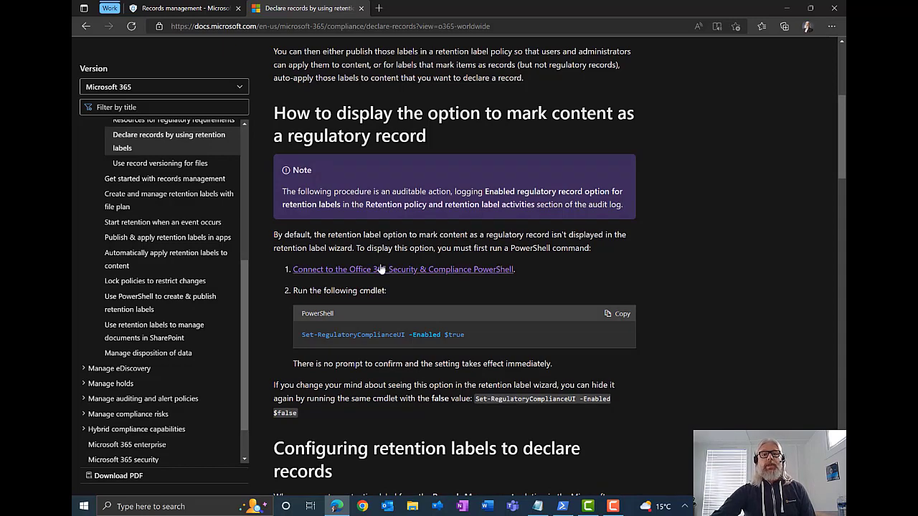
mouse_move(661, 267)
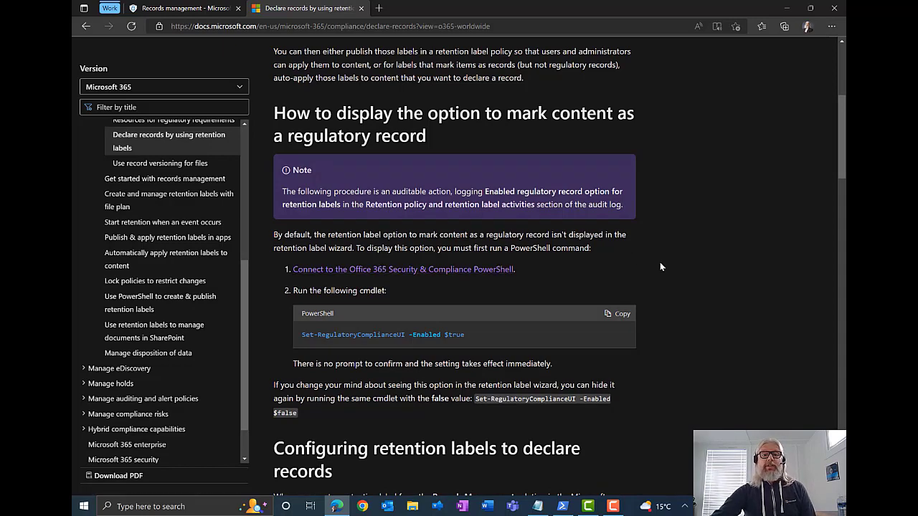
scroll("down", 3)
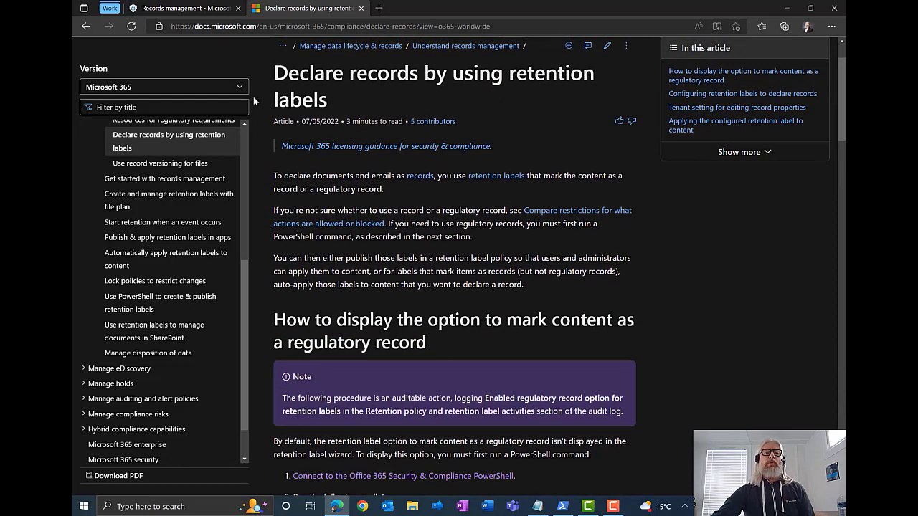
Switch back to the Records management file plan browser tab.
left_click(183, 8)
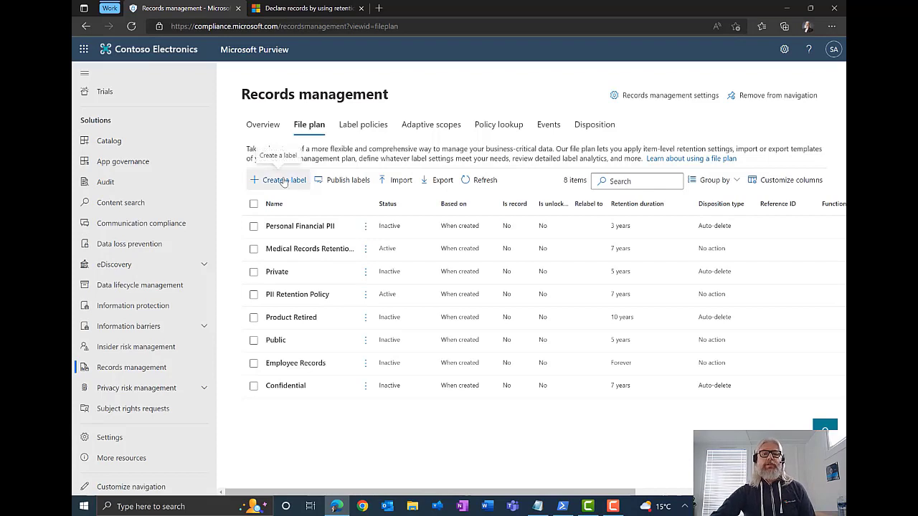
mouse_move(279, 114)
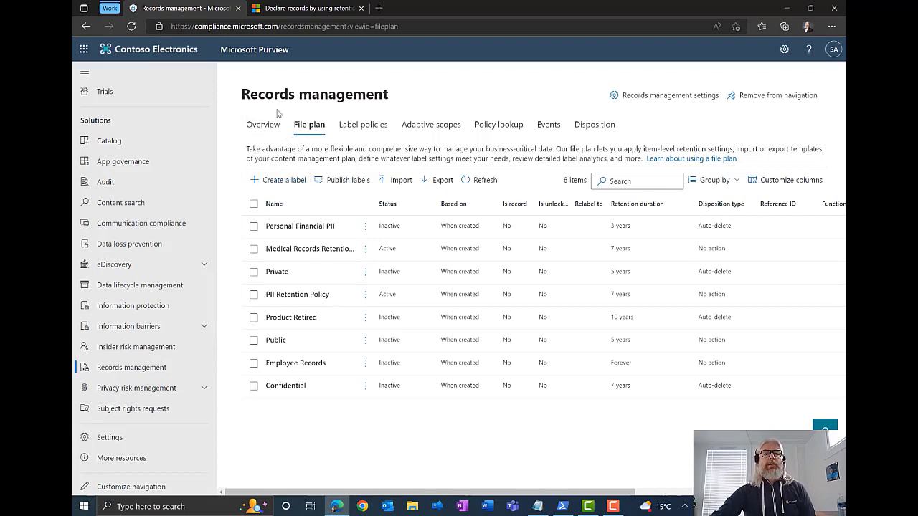
mouse_move(278, 179)
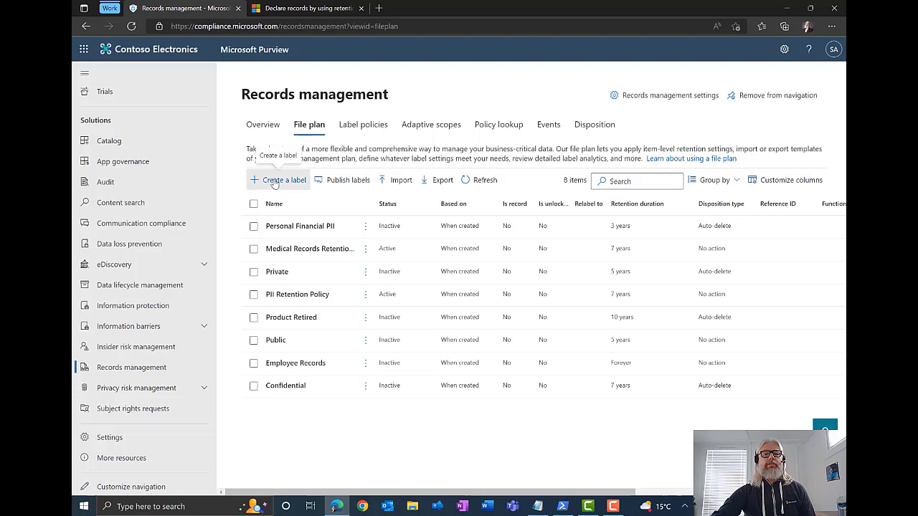
Create a new retention label named 'Retain for 7 years then delete' and continue to descriptors.
left_click(278, 181)
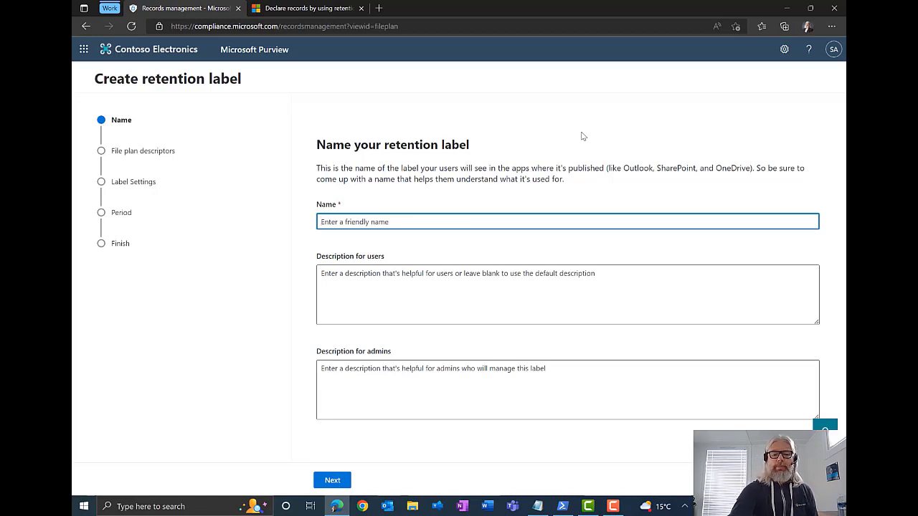
type("Retain for")
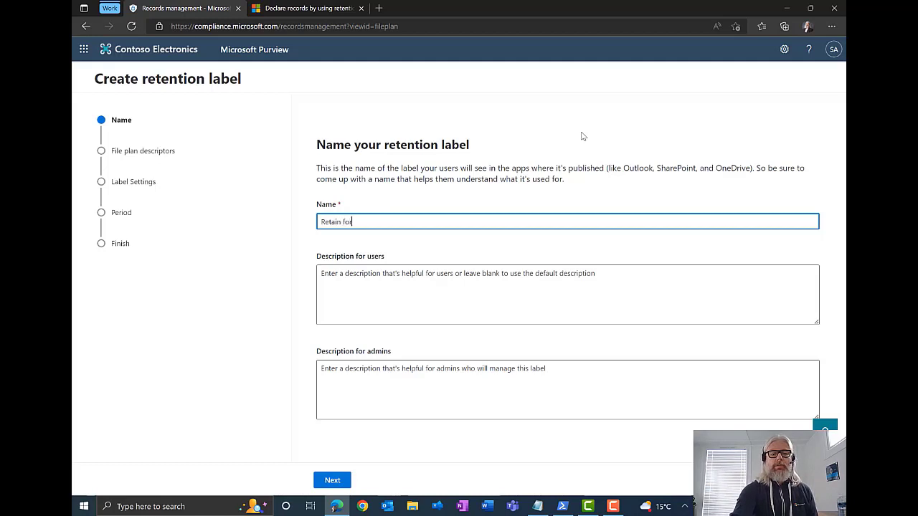
type("7 years")
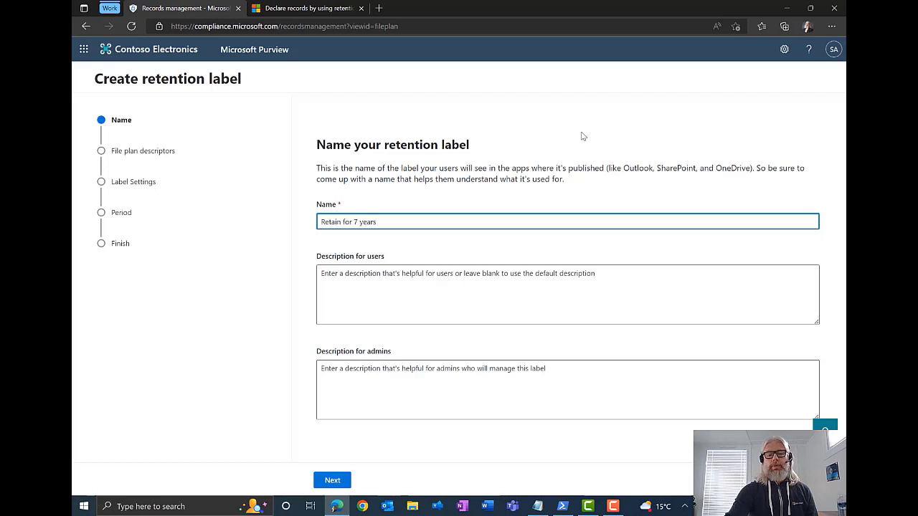
type("then delete")
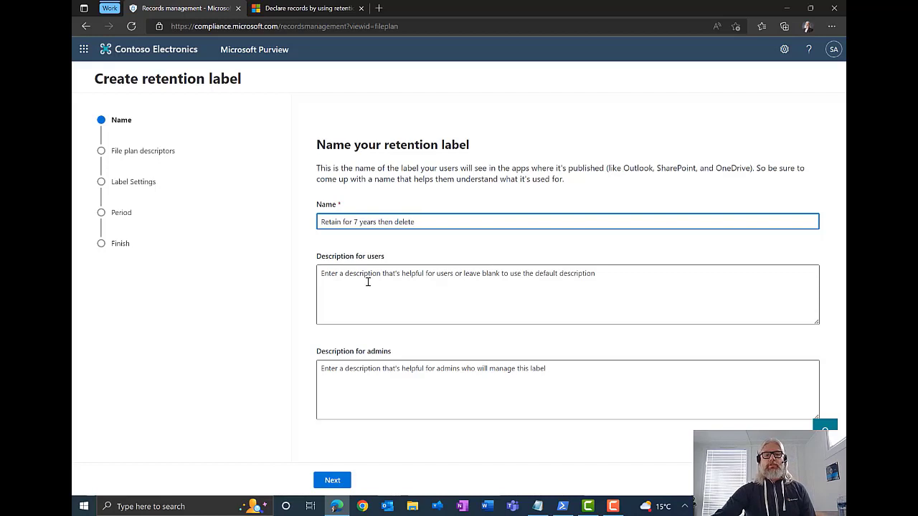
left_click(333, 479)
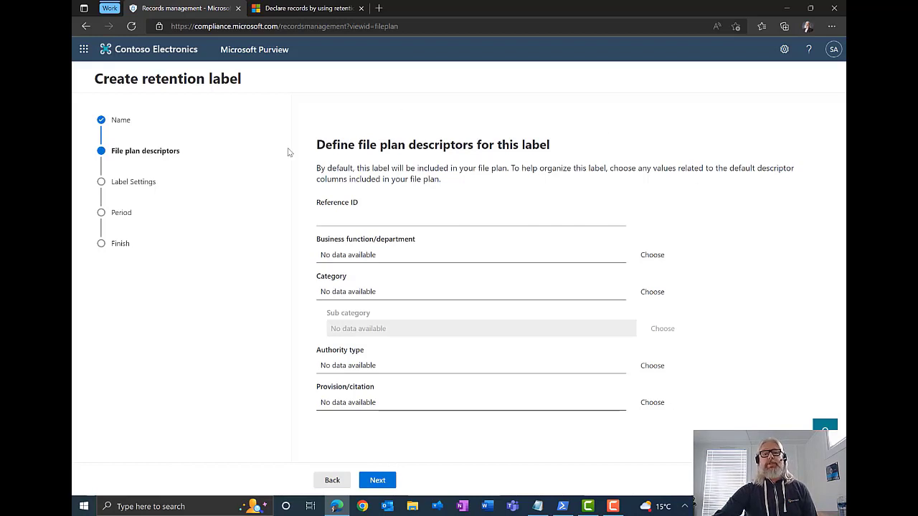
mouse_move(398, 423)
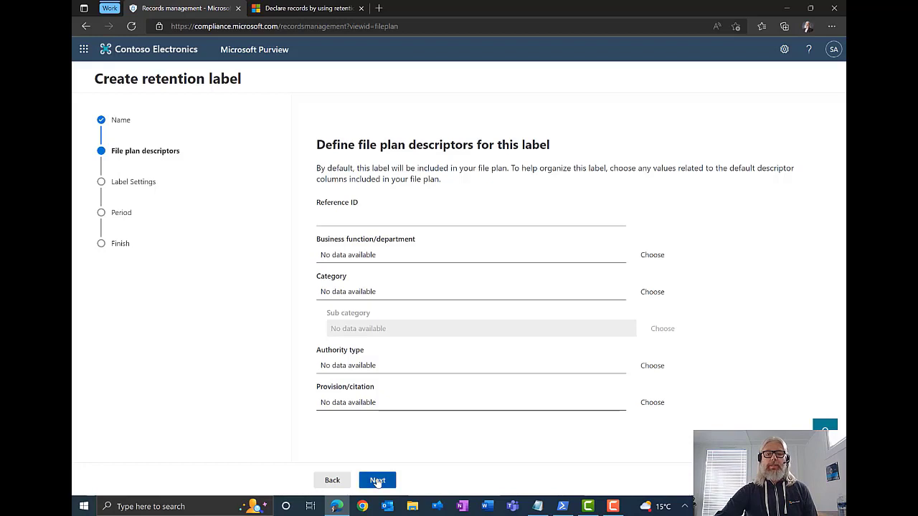
Skip descriptors and choose 'Retain items forever or for a specific period', reaching the retention period step.
left_click(377, 479)
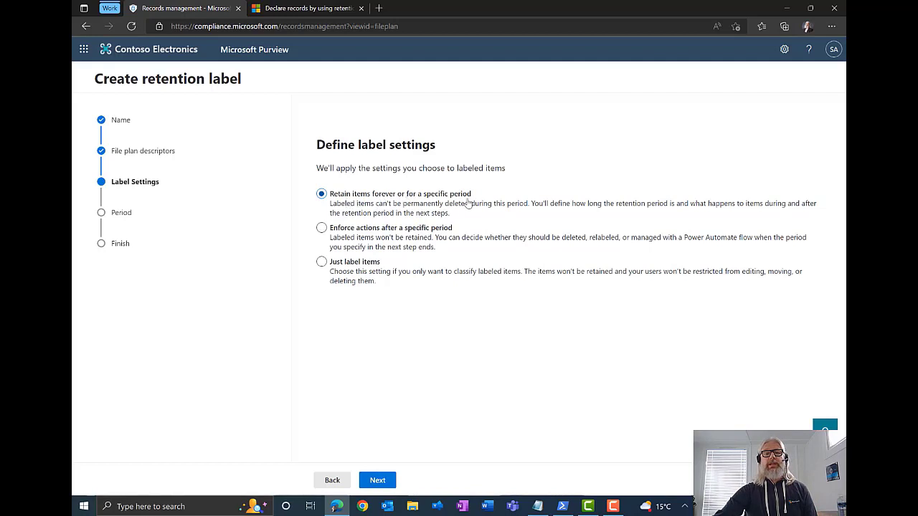
mouse_move(355, 206)
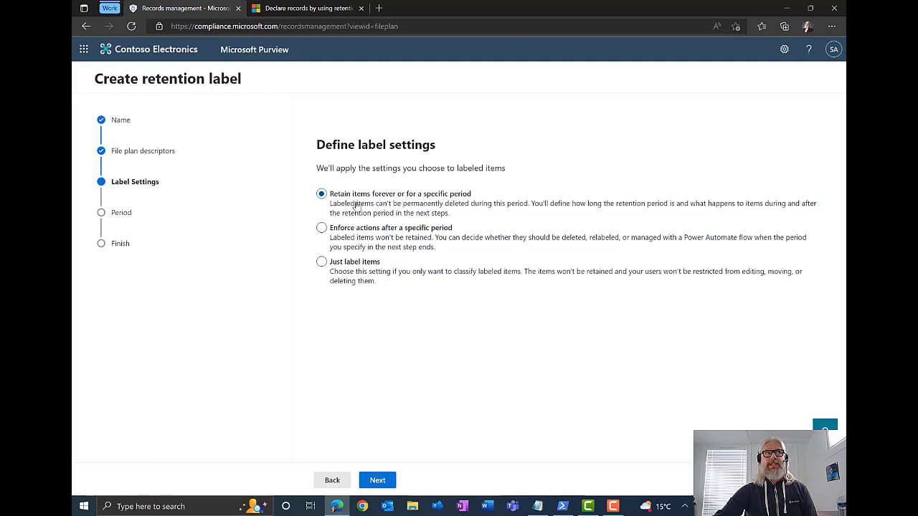
left_click(321, 227)
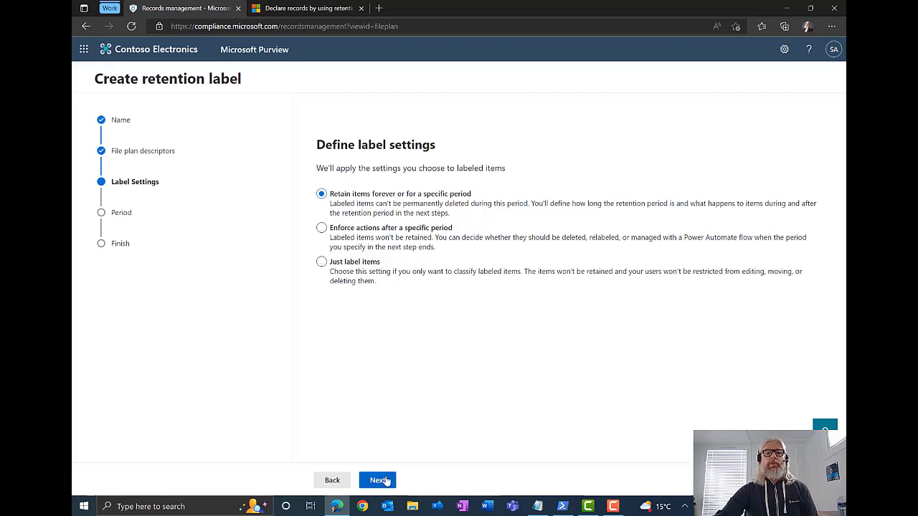
left_click(377, 478)
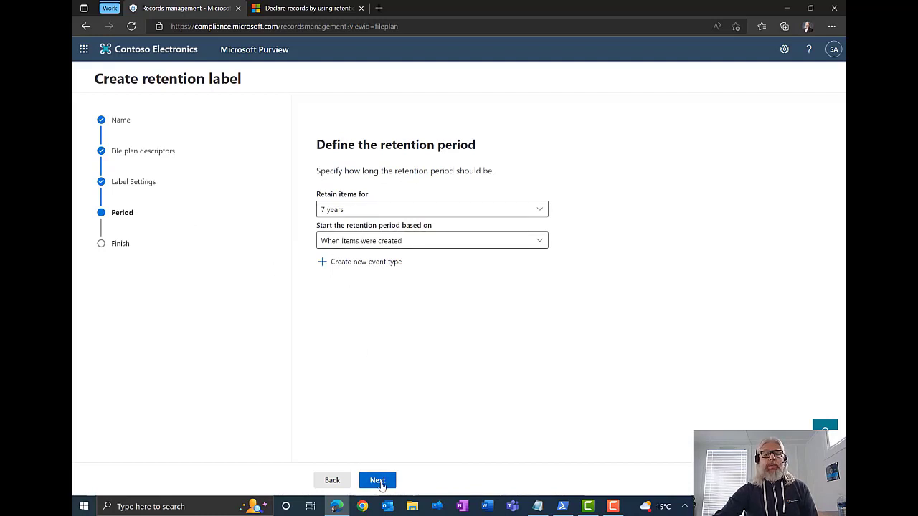
Accept 7 years from creation, mark items as a record, and toggle the unlock-by-default option.
left_click(377, 479)
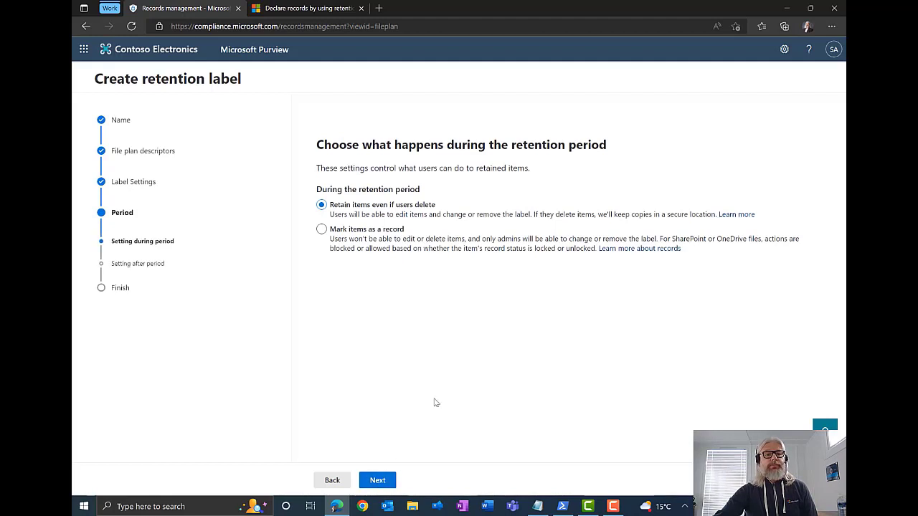
mouse_move(370, 255)
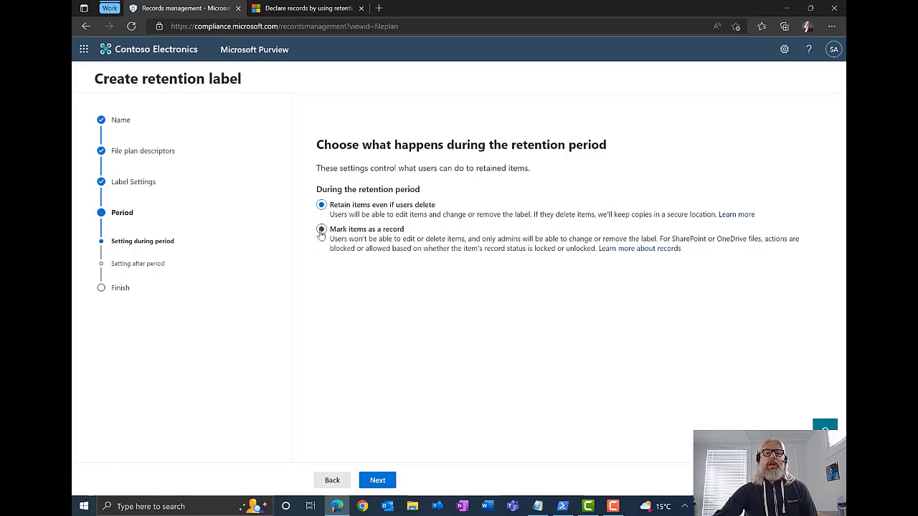
left_click(321, 229)
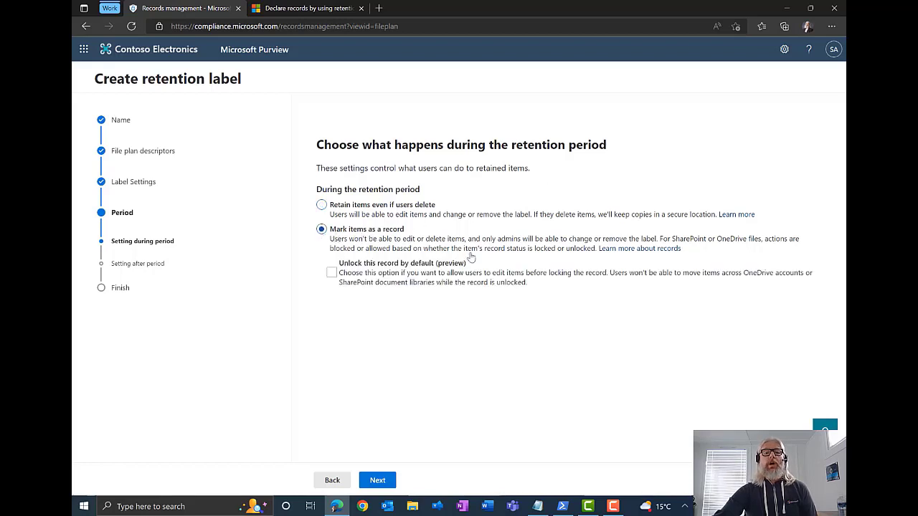
mouse_move(557, 347)
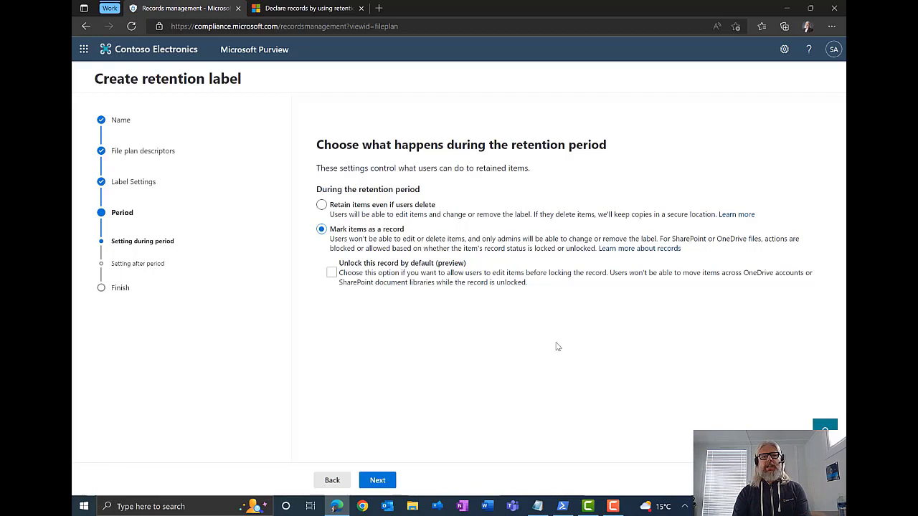
mouse_move(433, 291)
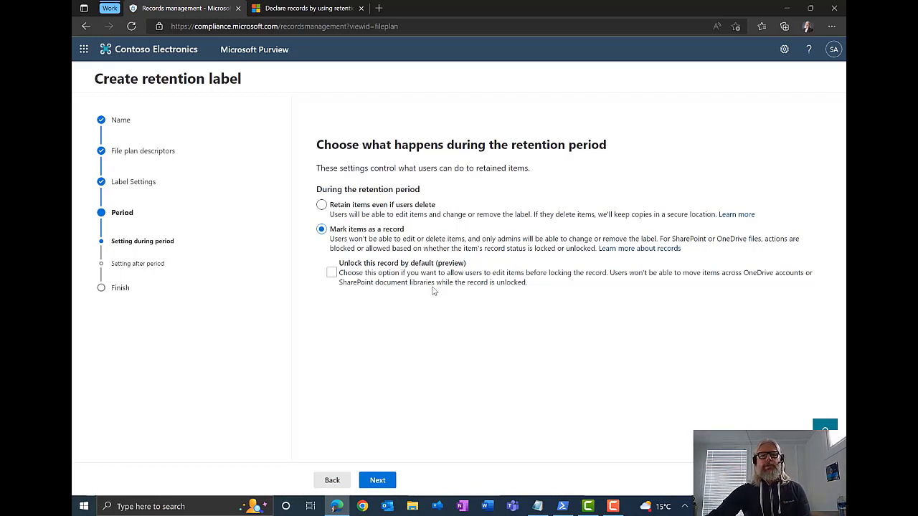
left_click(331, 273)
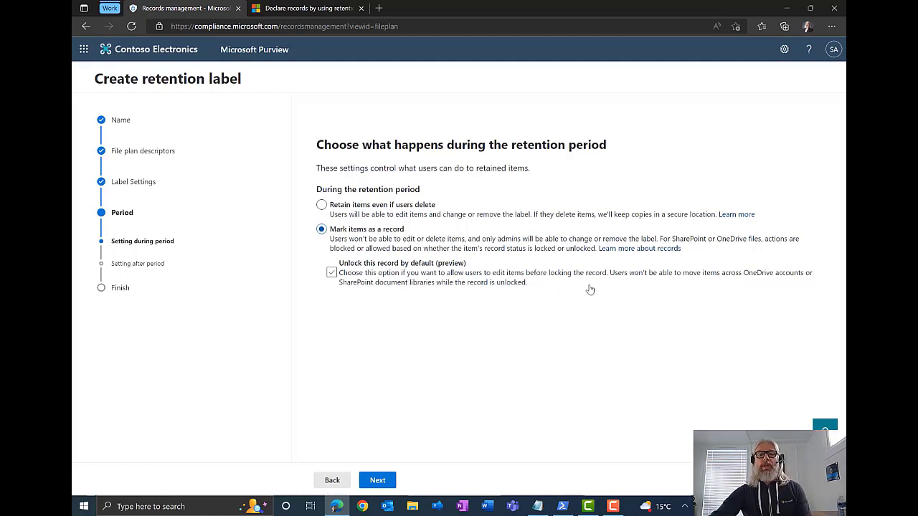
mouse_move(600, 287)
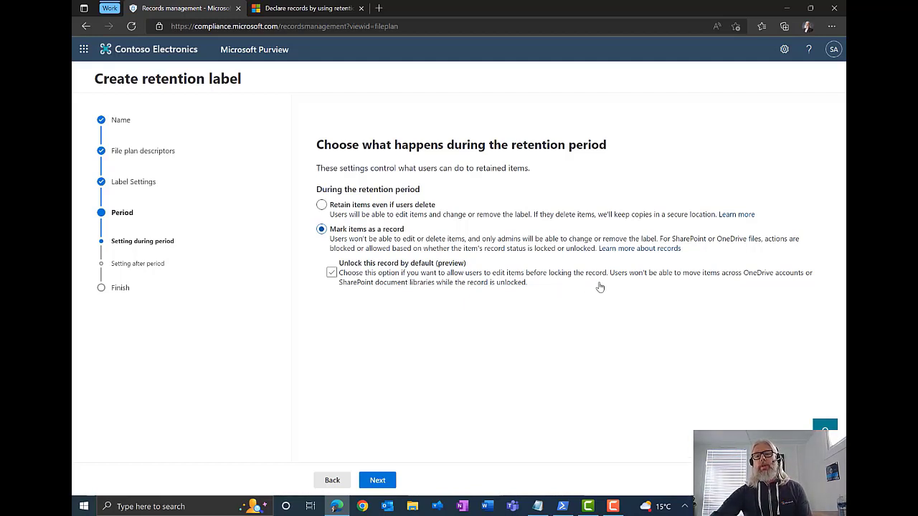
left_click(331, 273)
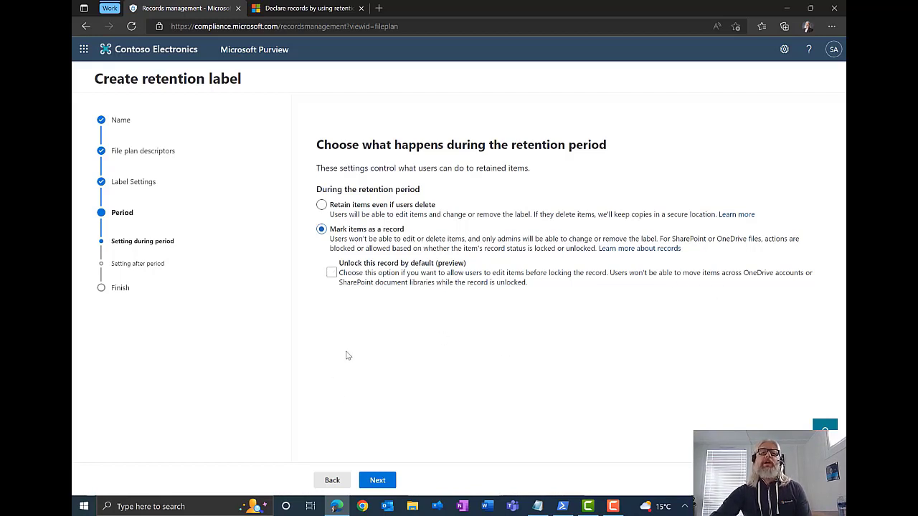
mouse_move(327, 311)
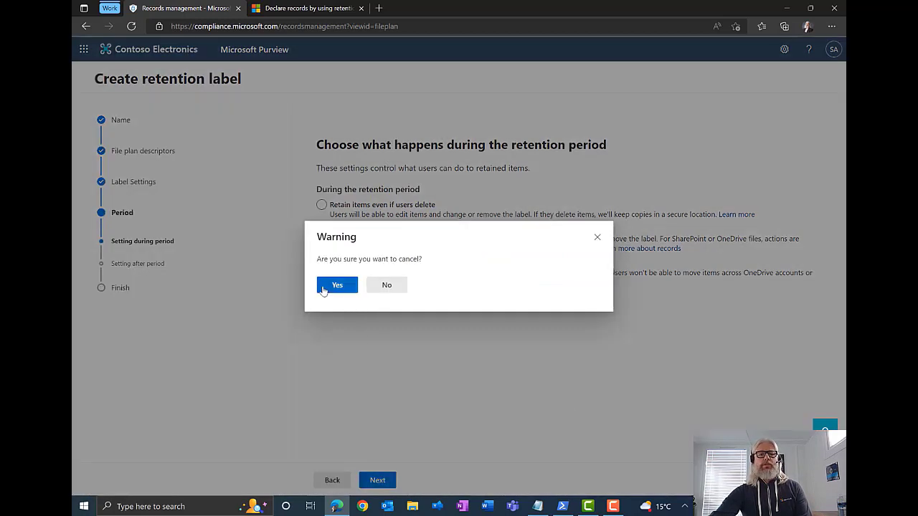
Confirm cancelling the label wizard and bring up the Notepad with PowerShell commands.
left_click(335, 284)
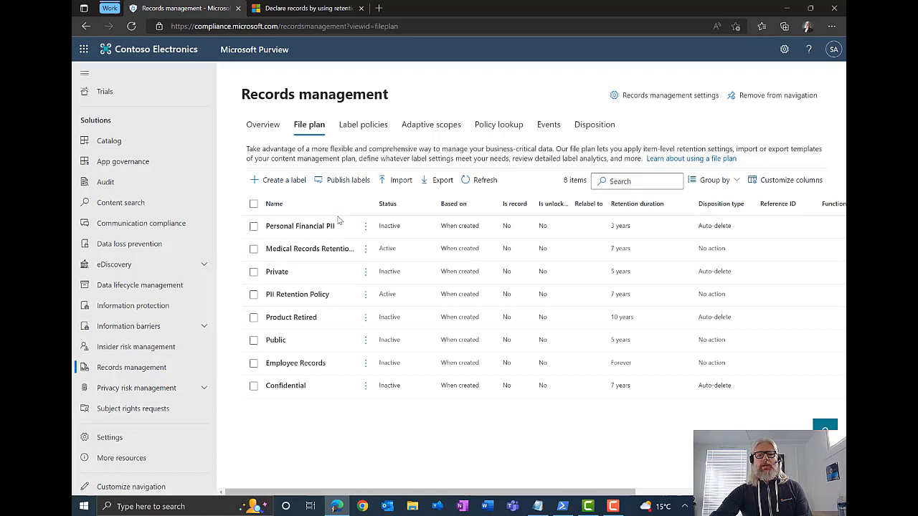
mouse_move(466, 439)
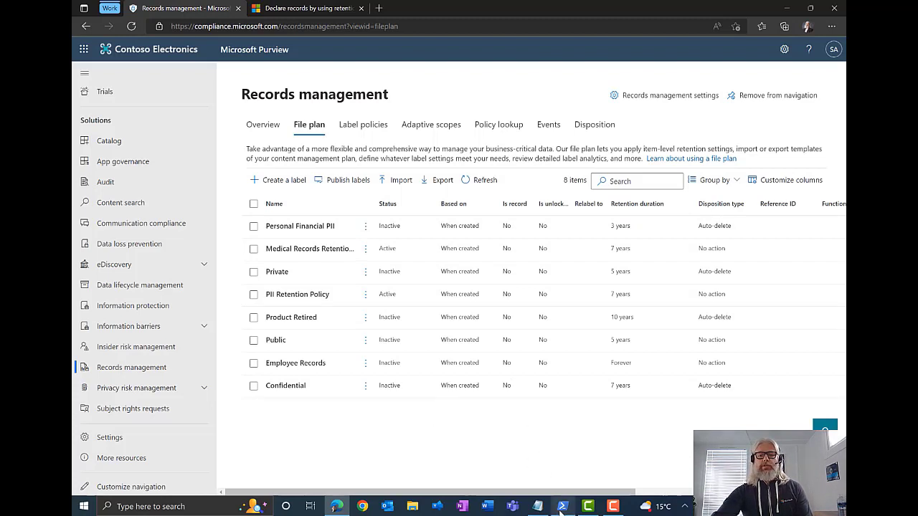
left_click(562, 506)
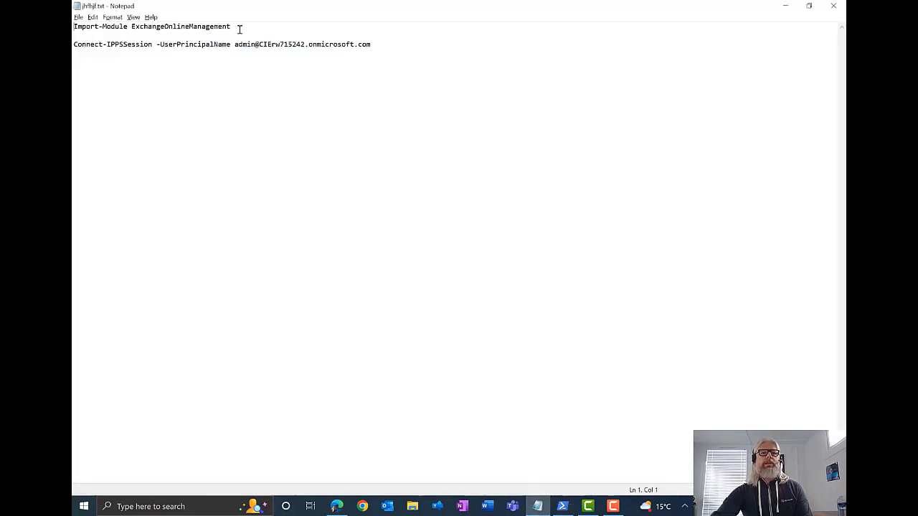
Run the Import-Module ExchangeOnlineManagement line from the notes in PowerShell.
triple_click(152, 26)
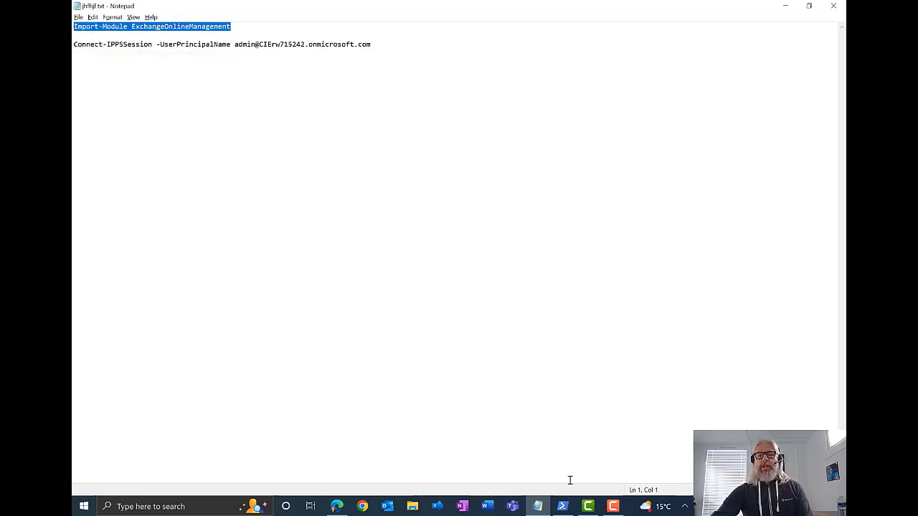
mouse_move(547, 290)
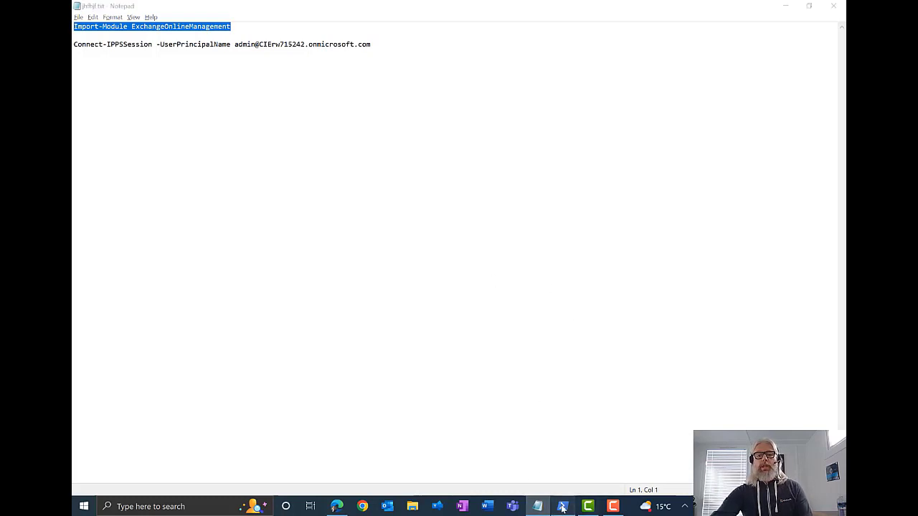
left_click(562, 506)
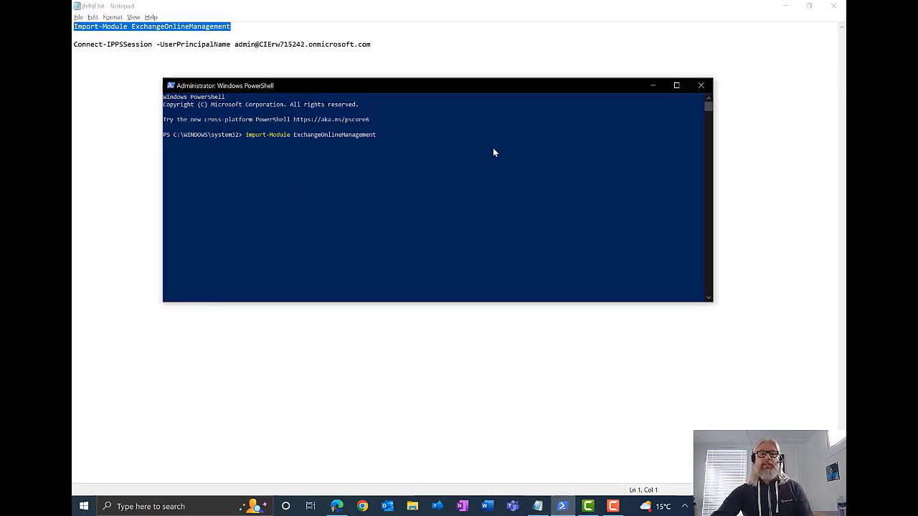
key("enter")
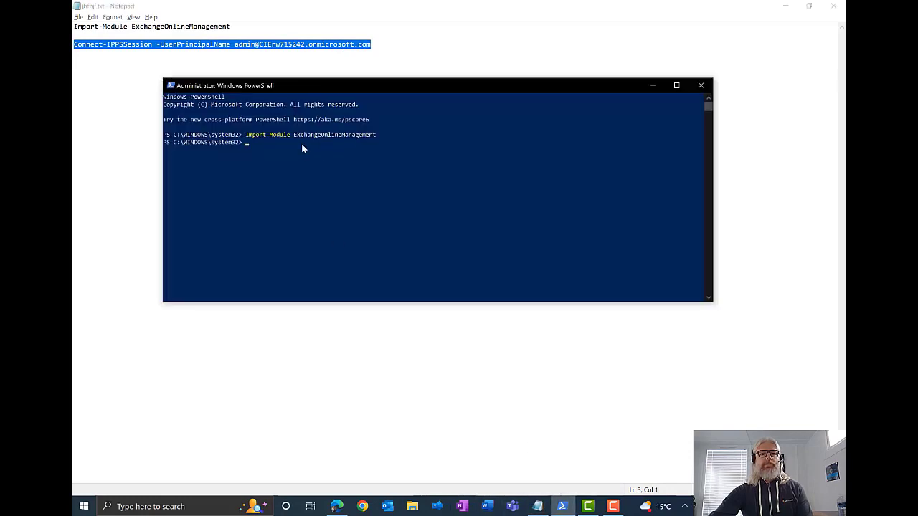
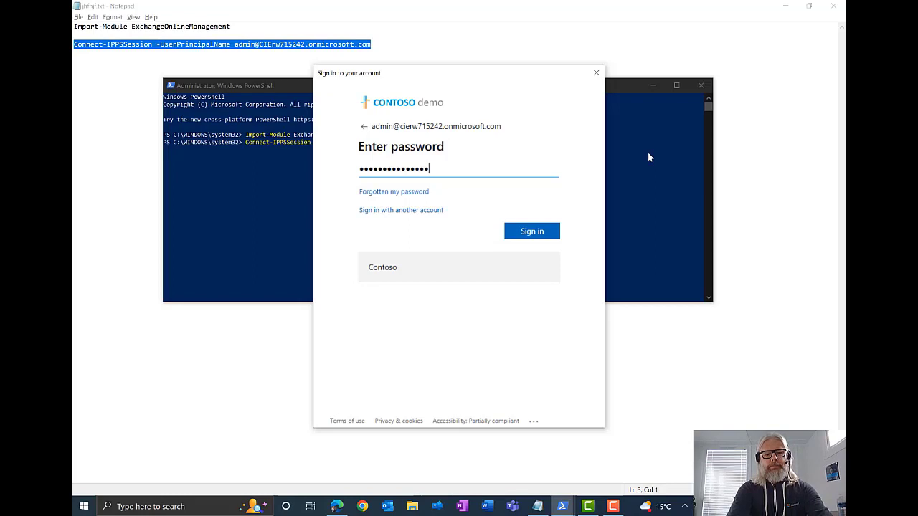
left_click(530, 231)
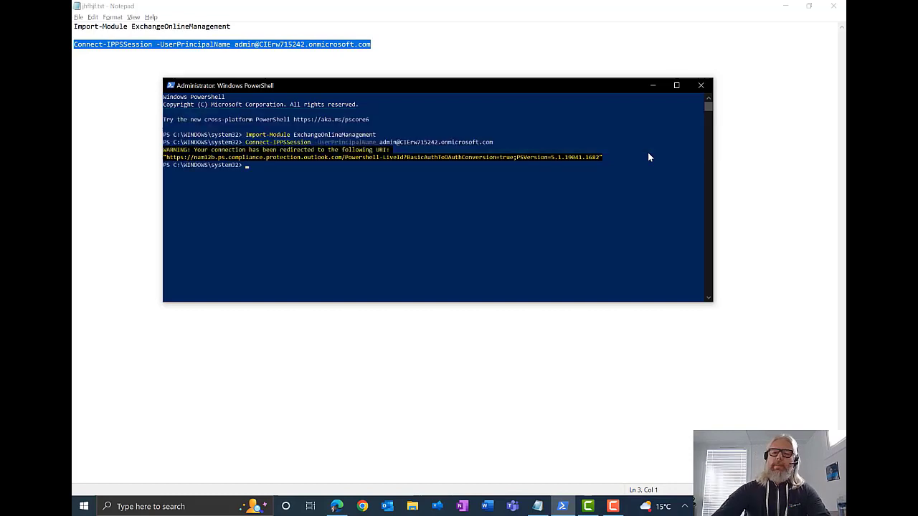
mouse_move(349, 496)
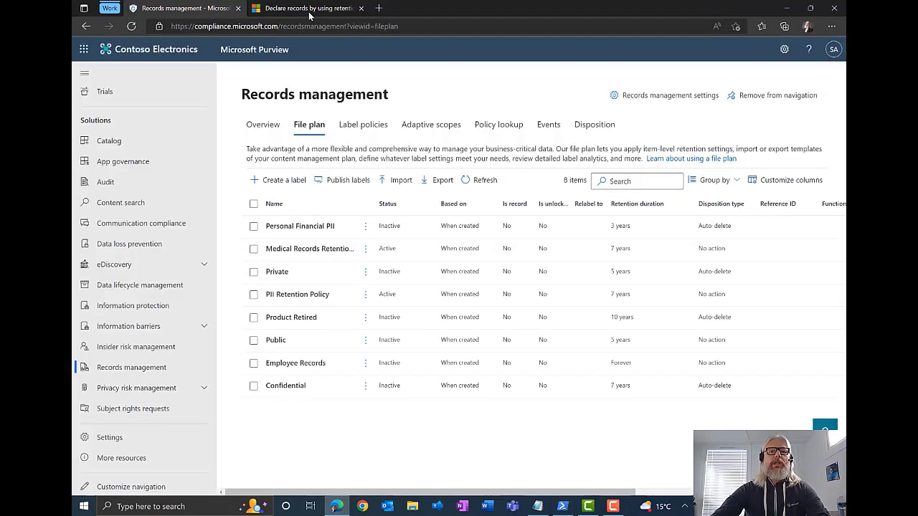
Locate the cmdlet in Docs and run Set-RegulatoryComplianceUI -Enabled $true in PowerShell.
left_click(301, 8)
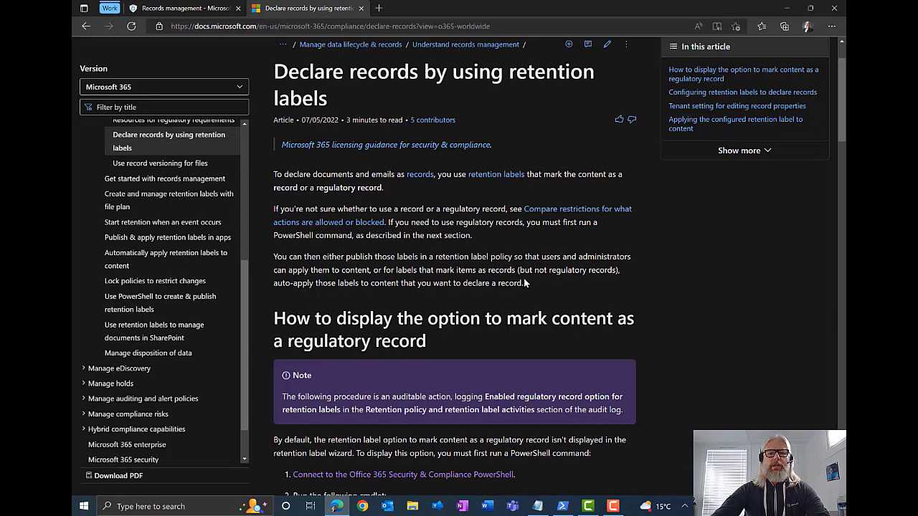
scroll("down", 3)
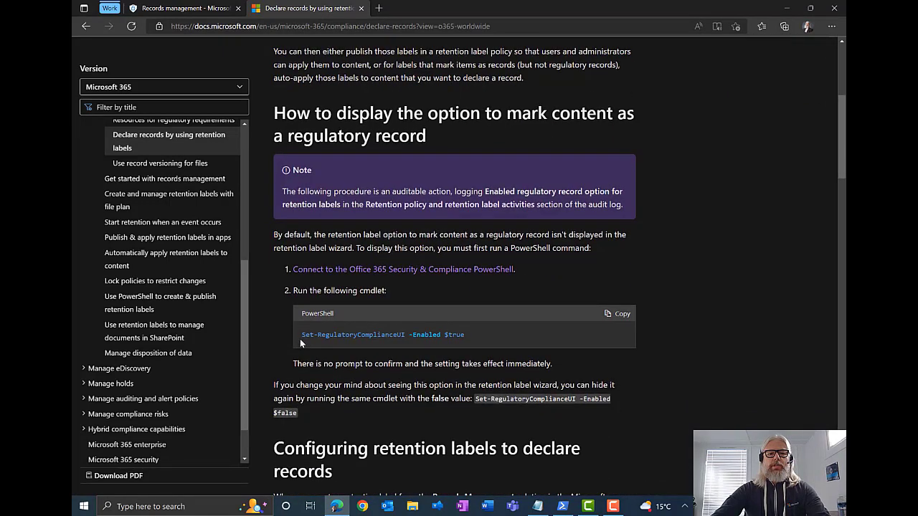
mouse_move(404, 346)
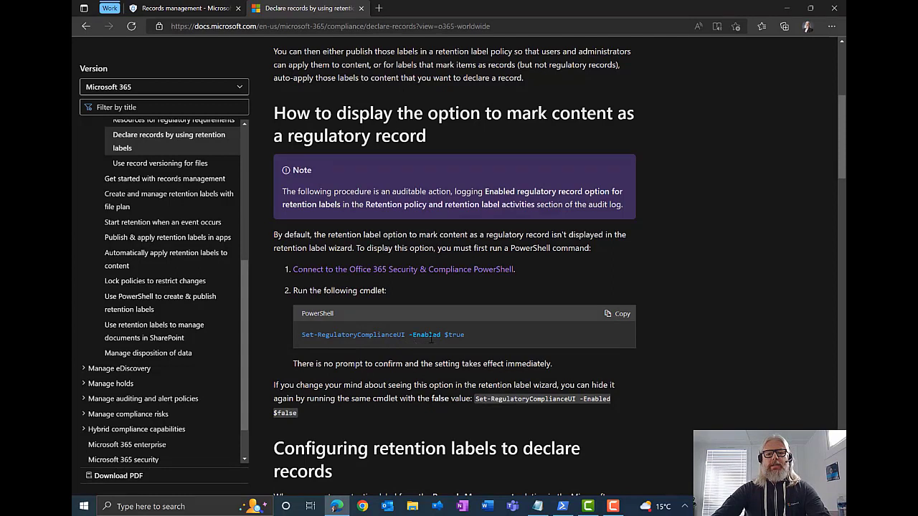
left_click(617, 312)
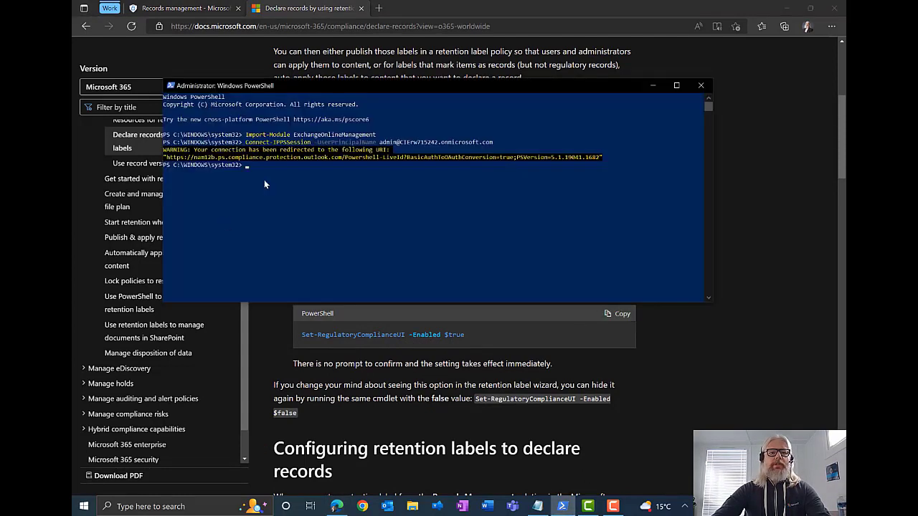
type("Set-RegulatoryComplianceUI -Enabled $true")
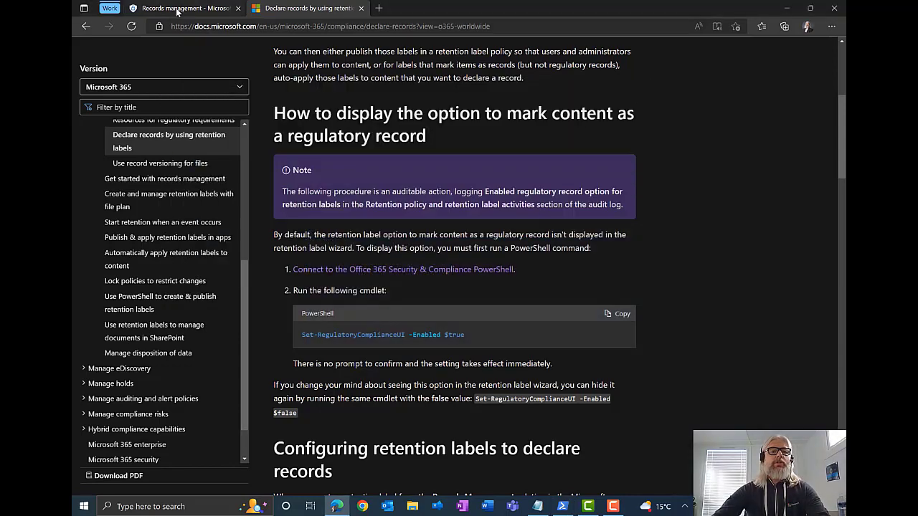
Return to the Records management file plan tab and refresh the page.
left_click(179, 9)
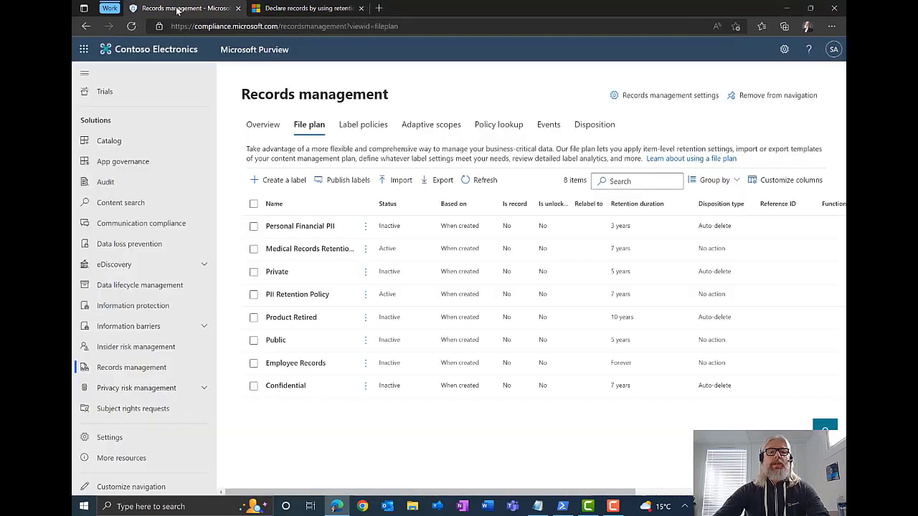
left_click(132, 25)
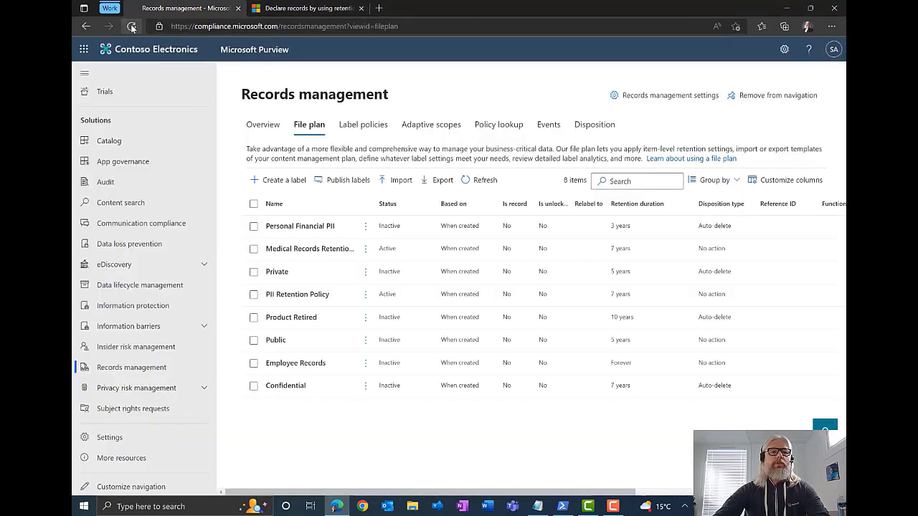
left_click(132, 26)
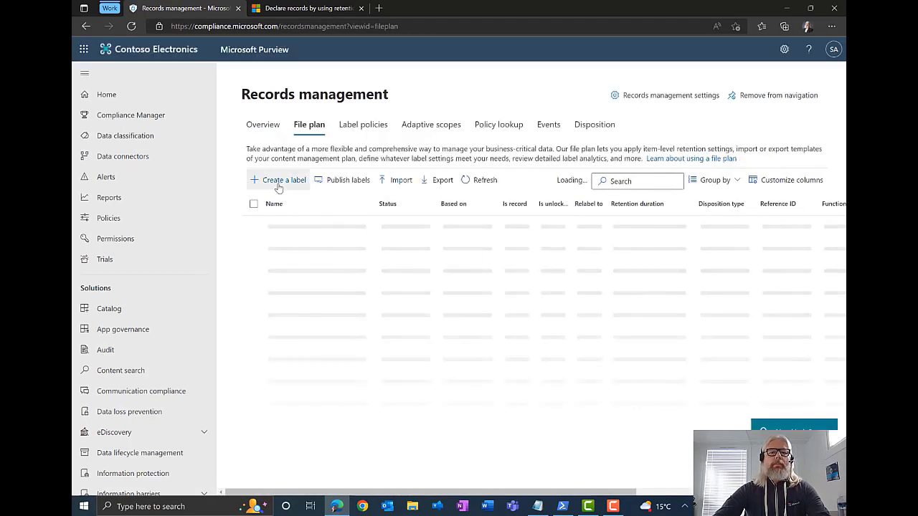
Begin a new retention label named 'Retain for 7 years and then delete' and proceed past the Name page.
left_click(278, 181)
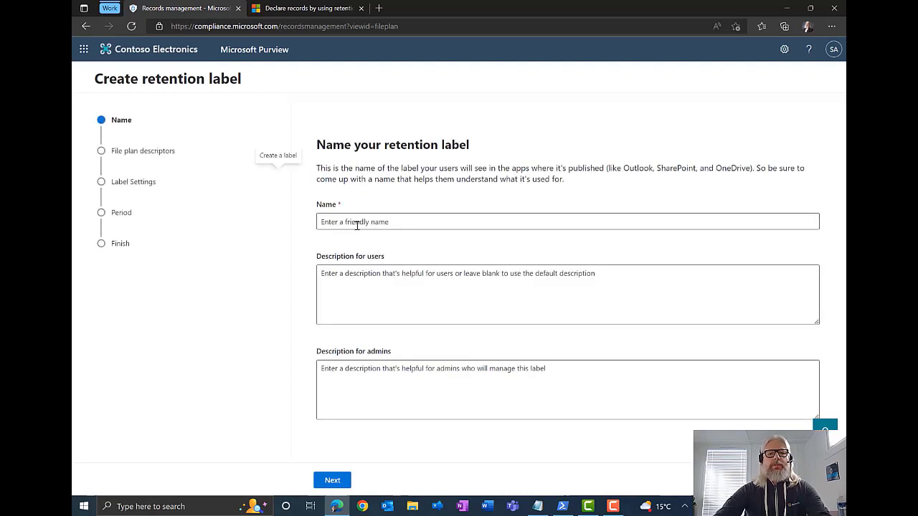
type("Retain for 7 years a")
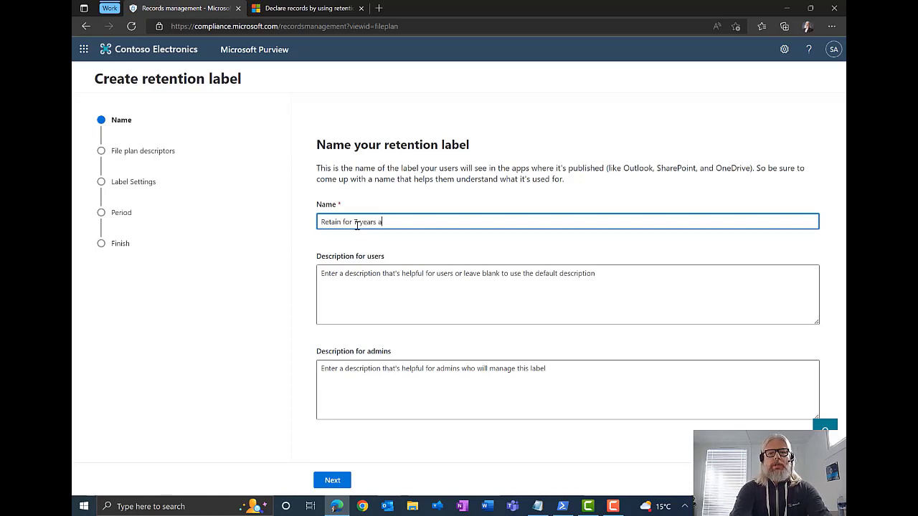
type("nd then")
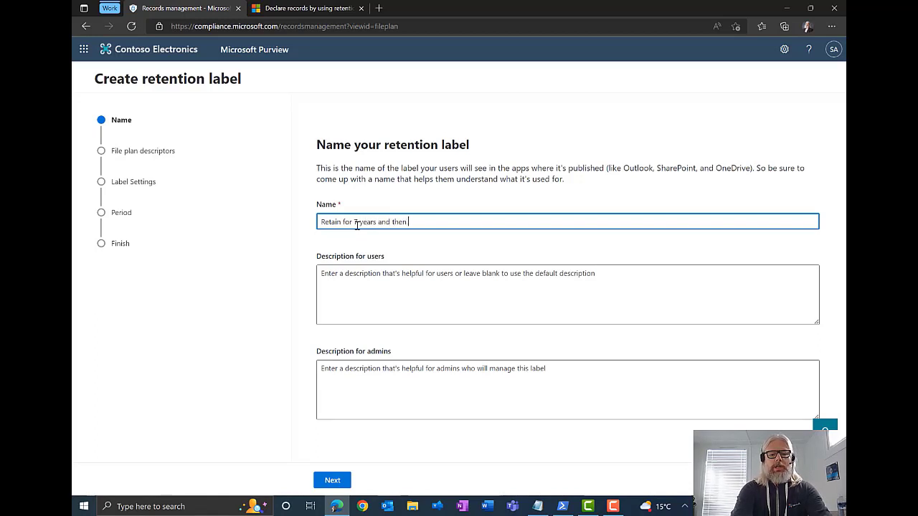
type("delete")
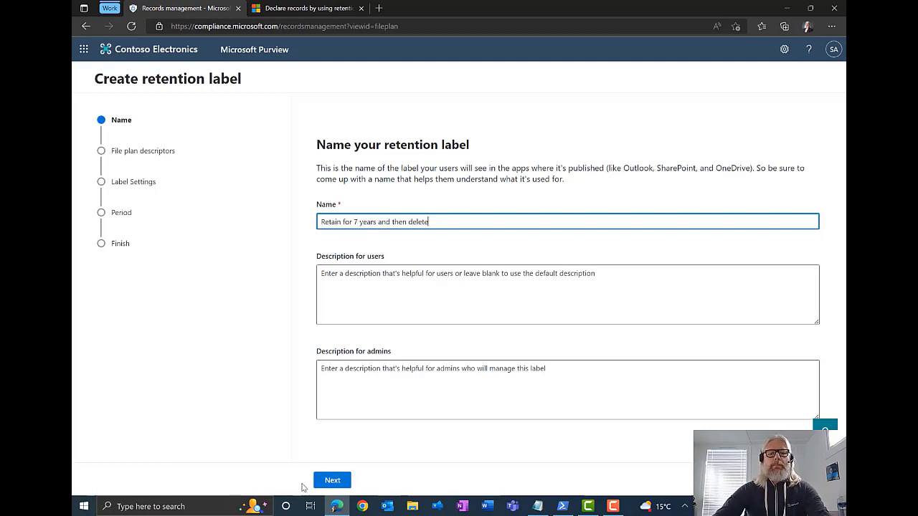
left_click(332, 479)
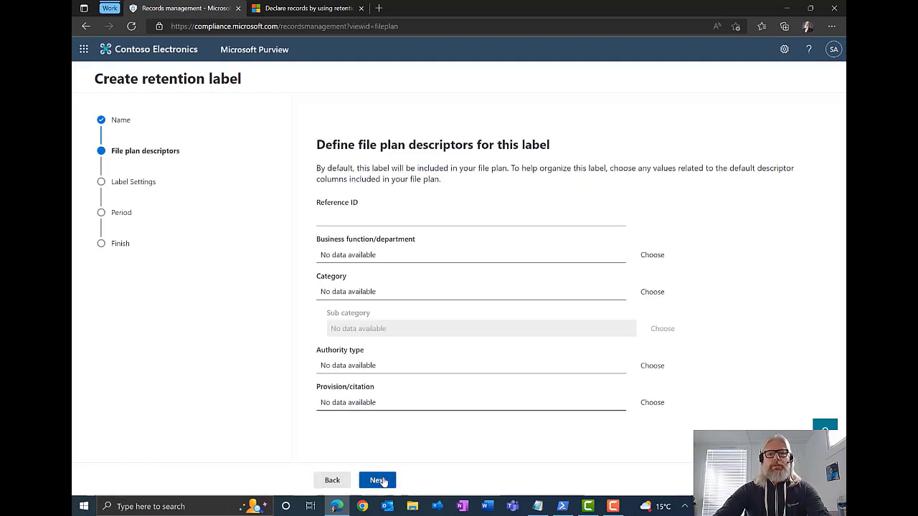
Skip the file plan descriptors and keep the 7 years / When items were created retention settings.
left_click(377, 478)
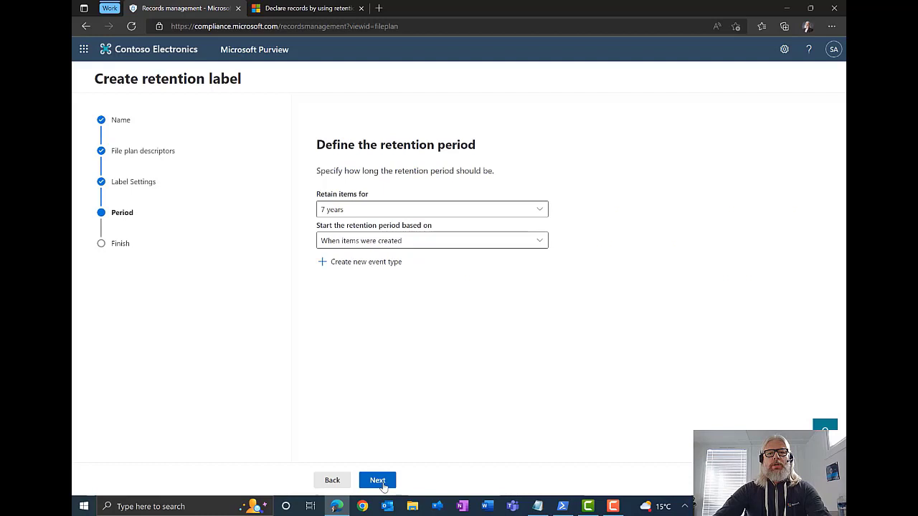
left_click(377, 479)
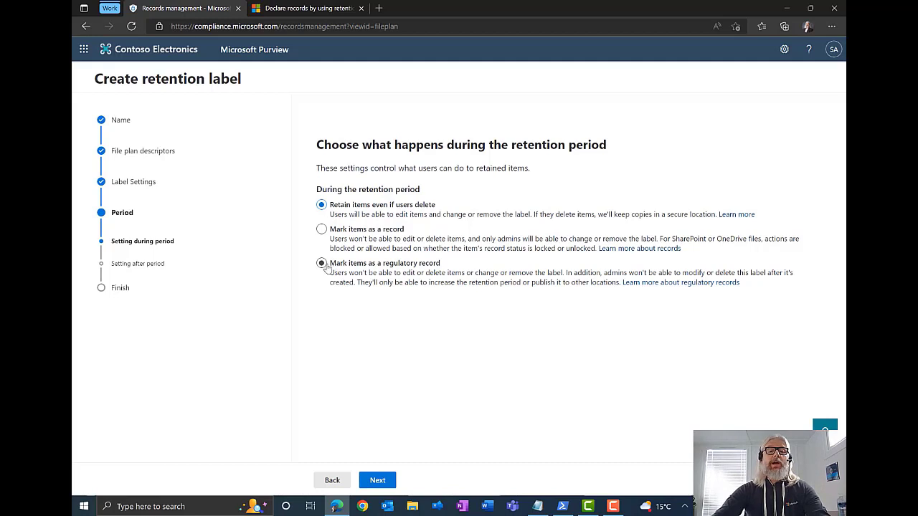
Choose 'Mark items as a regulatory record' for the retention period.
left_click(321, 264)
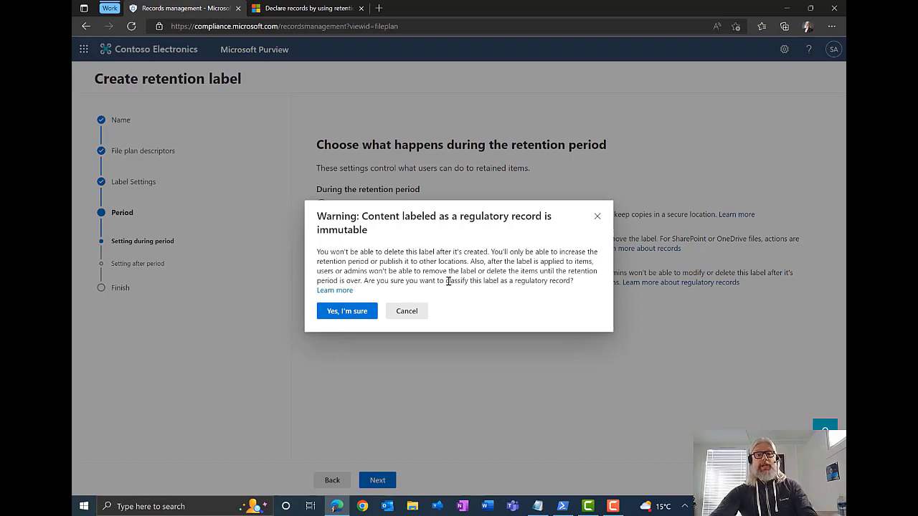
mouse_move(631, 361)
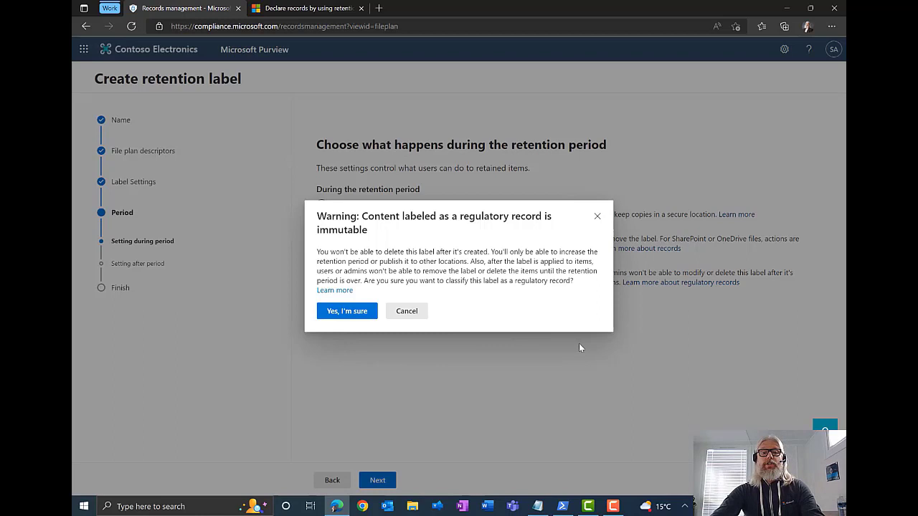
mouse_move(462, 238)
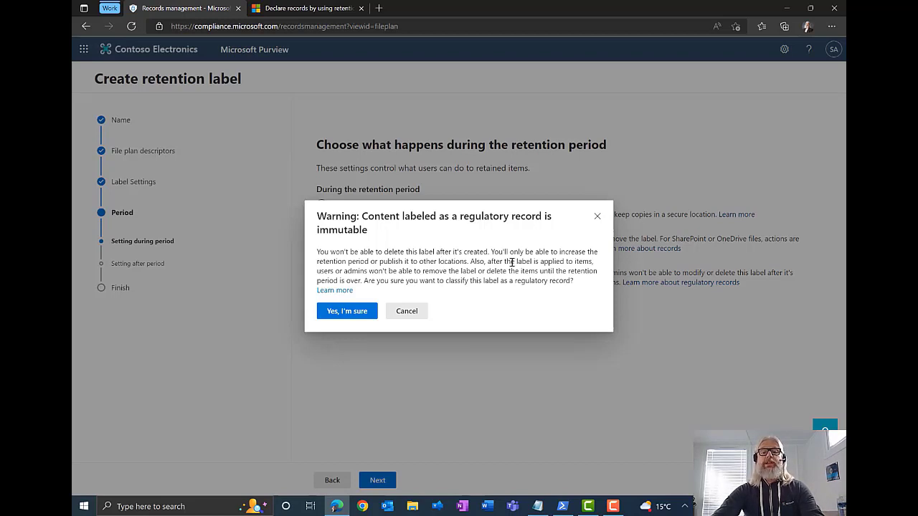
mouse_move(573, 304)
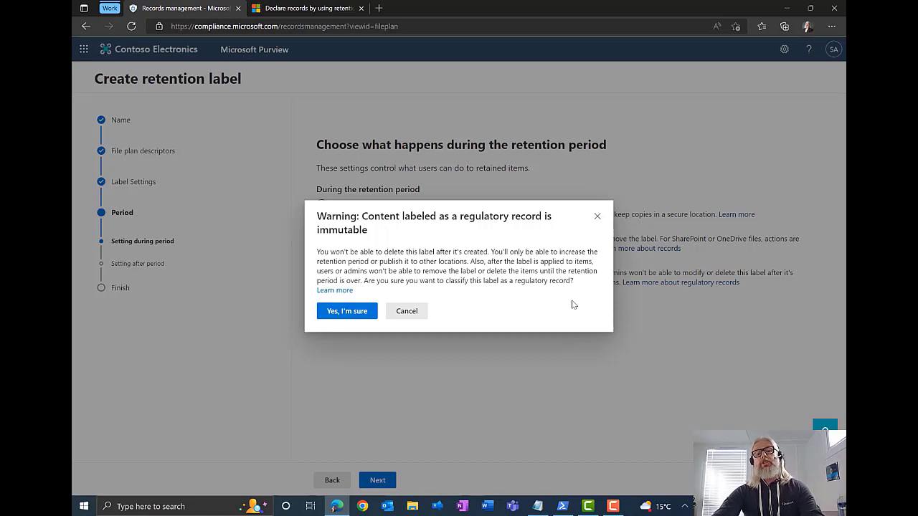
mouse_move(525, 311)
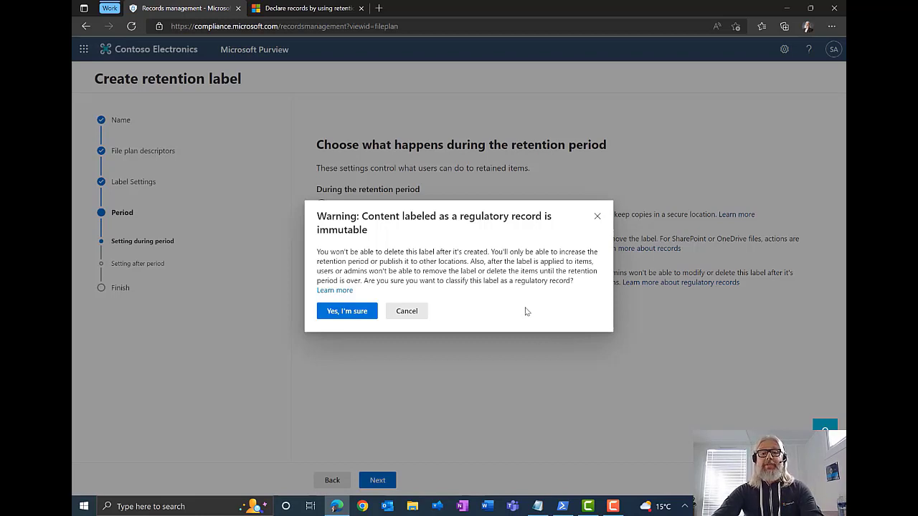
mouse_move(532, 310)
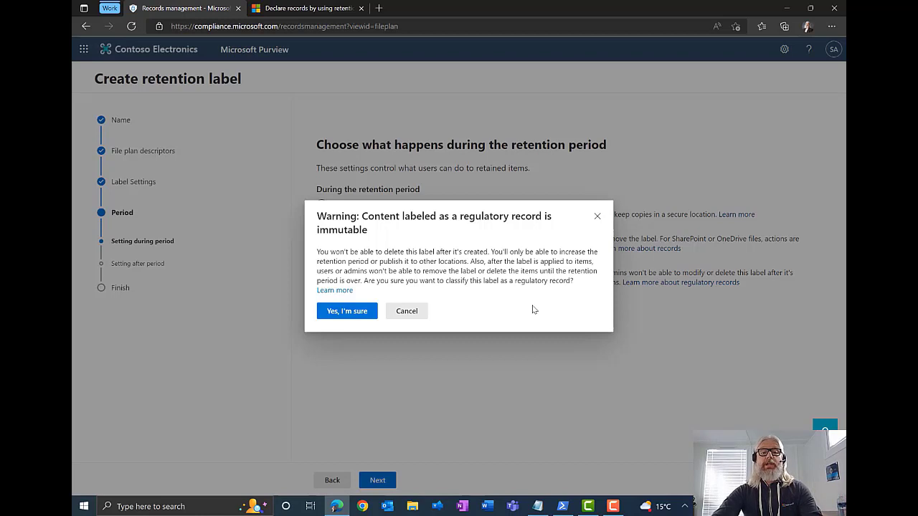
mouse_move(490, 278)
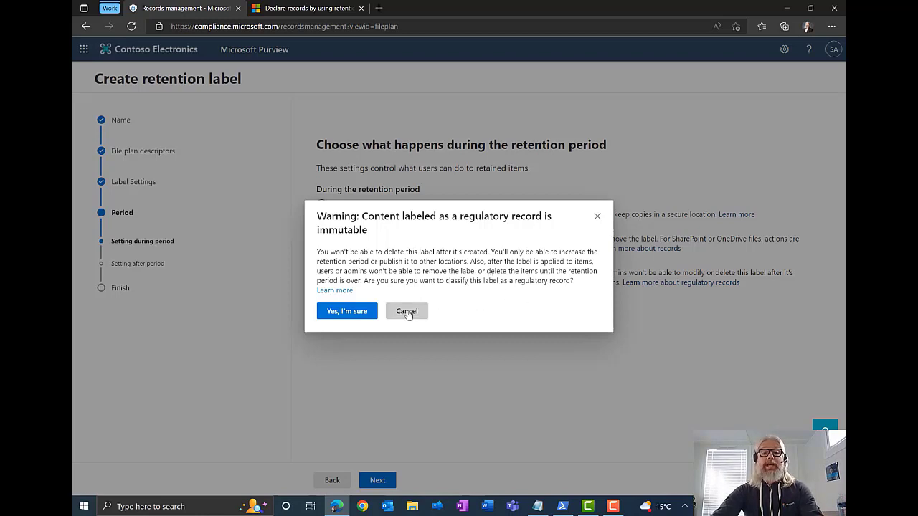
mouse_move(347, 310)
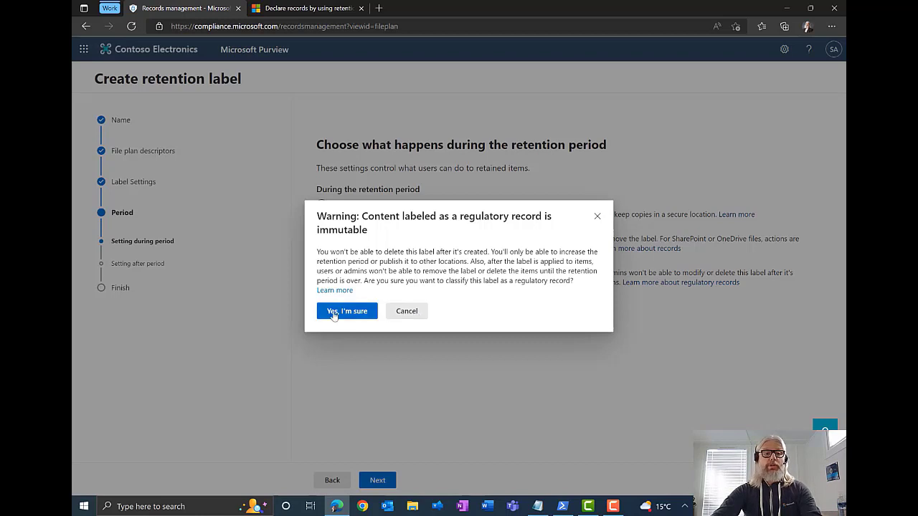
mouse_move(407, 315)
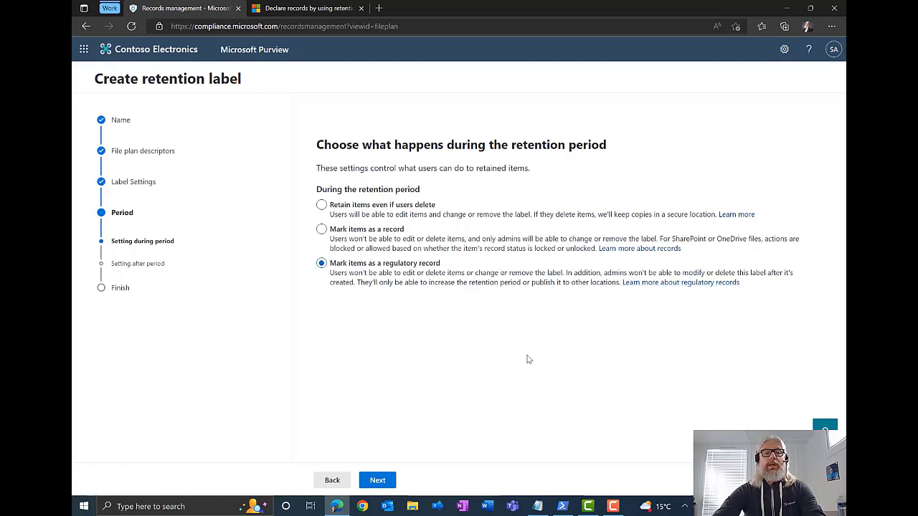
mouse_move(366, 381)
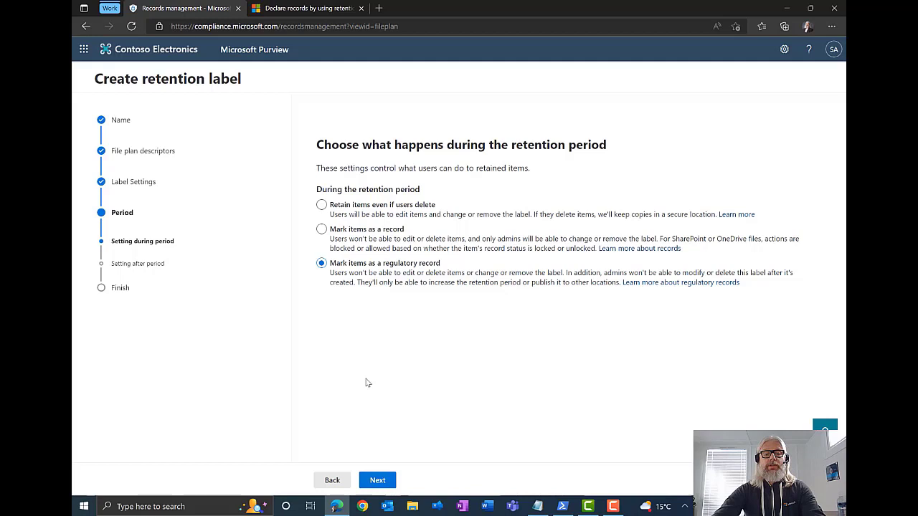
Leave 'Delete items automatically' after retention and advance to the Review and finish summary.
left_click(377, 479)
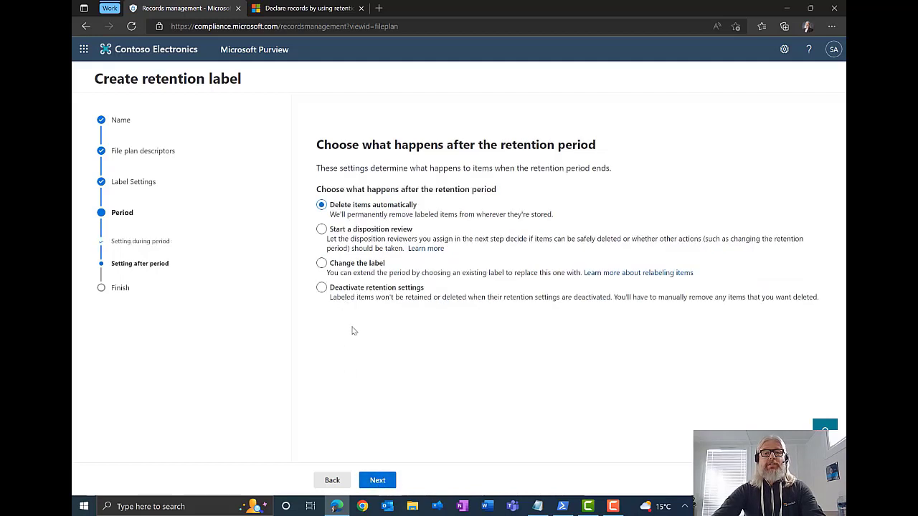
mouse_move(381, 390)
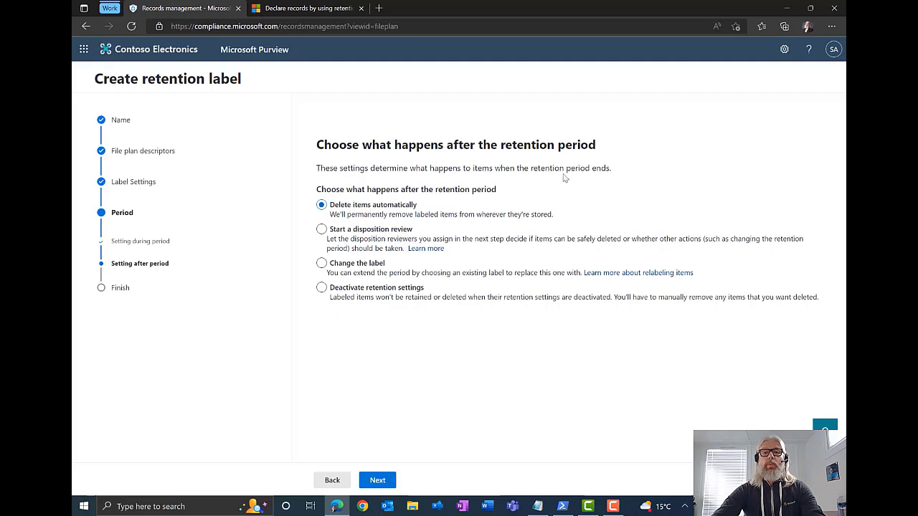
mouse_move(387, 216)
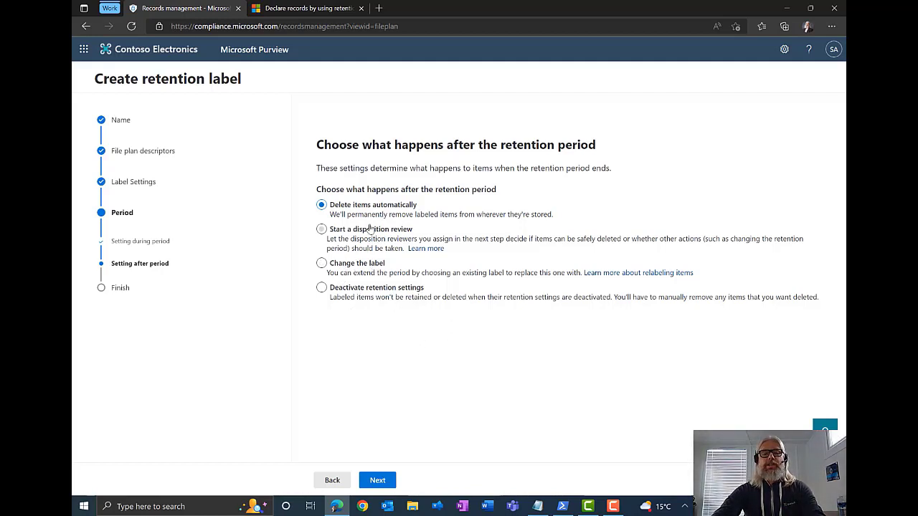
left_click(378, 479)
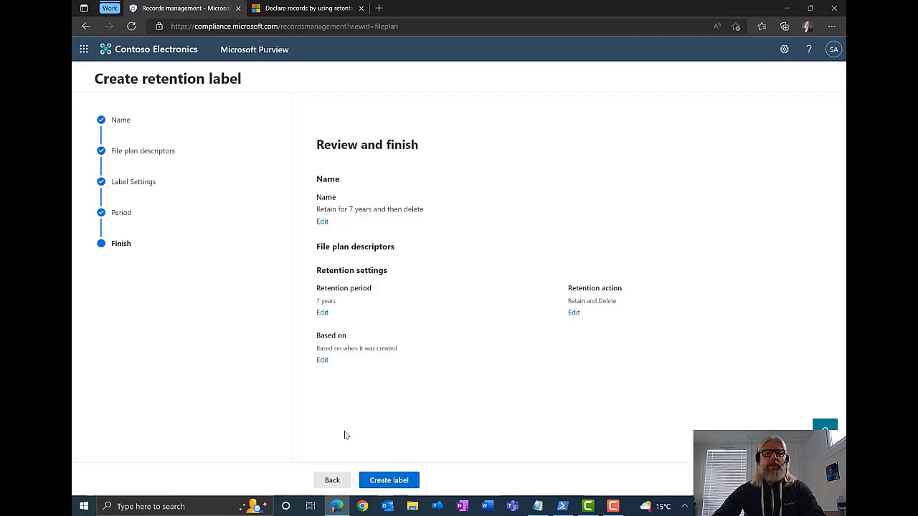
mouse_move(407, 421)
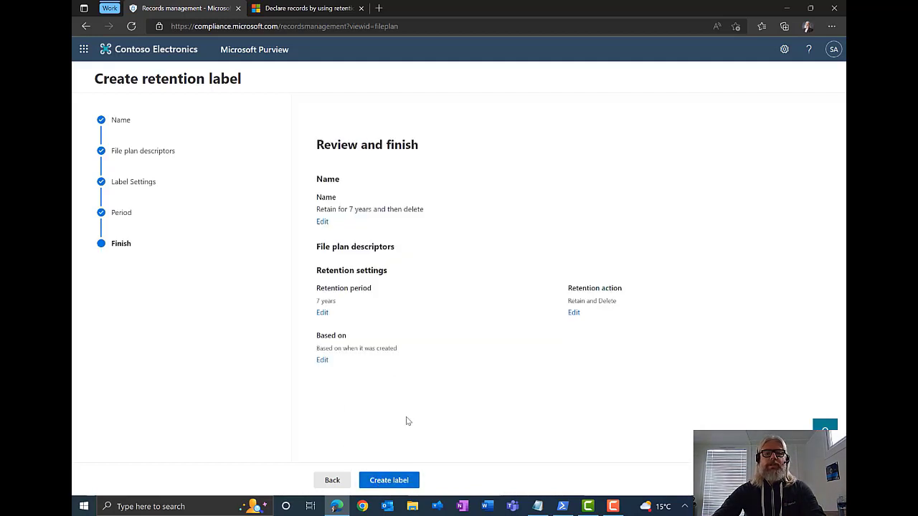
mouse_move(460, 476)
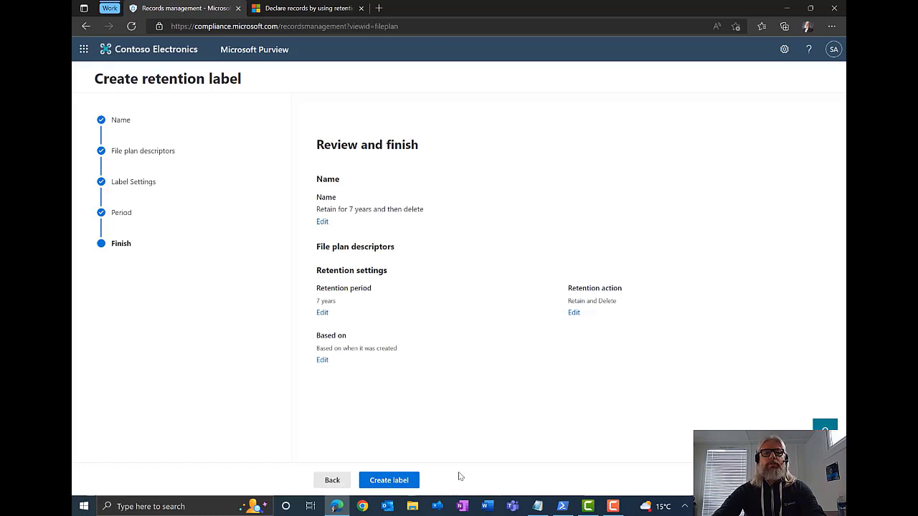
Submit 'Create label' and wait for the label creation to complete.
left_click(389, 479)
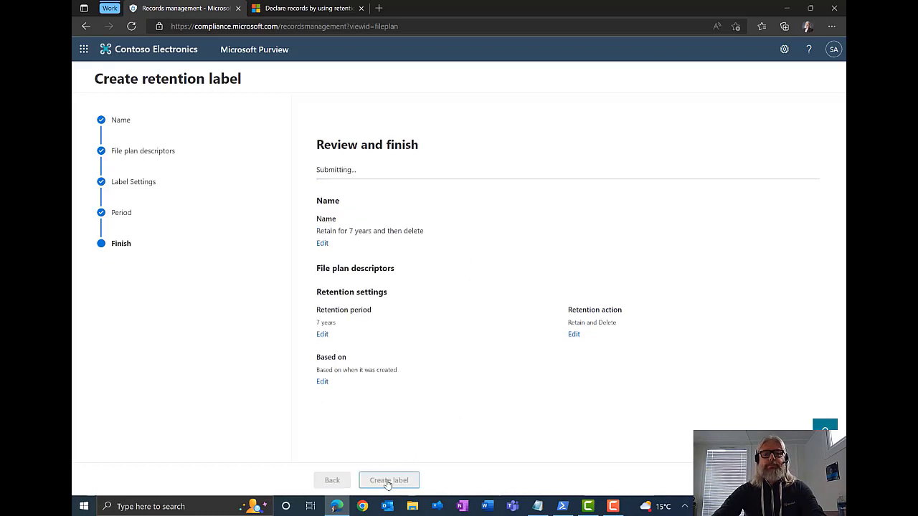
left_click(388, 479)
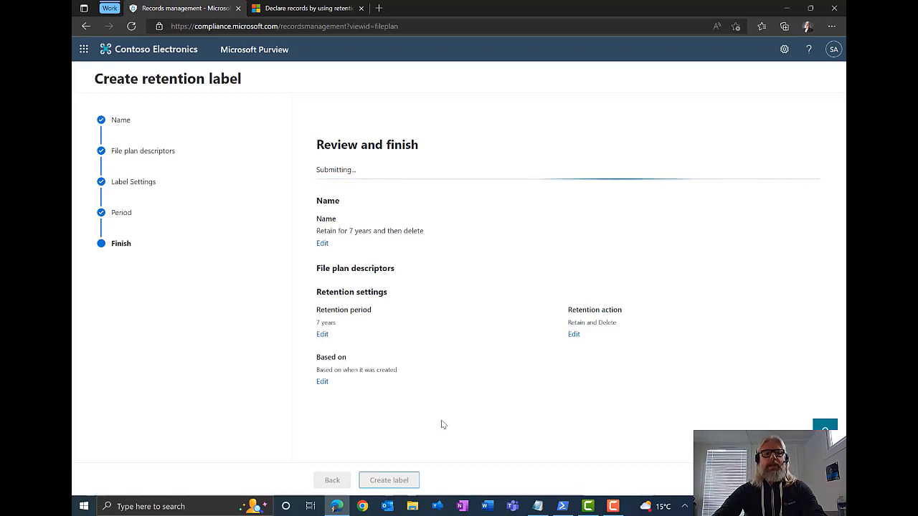
left_click(388, 479)
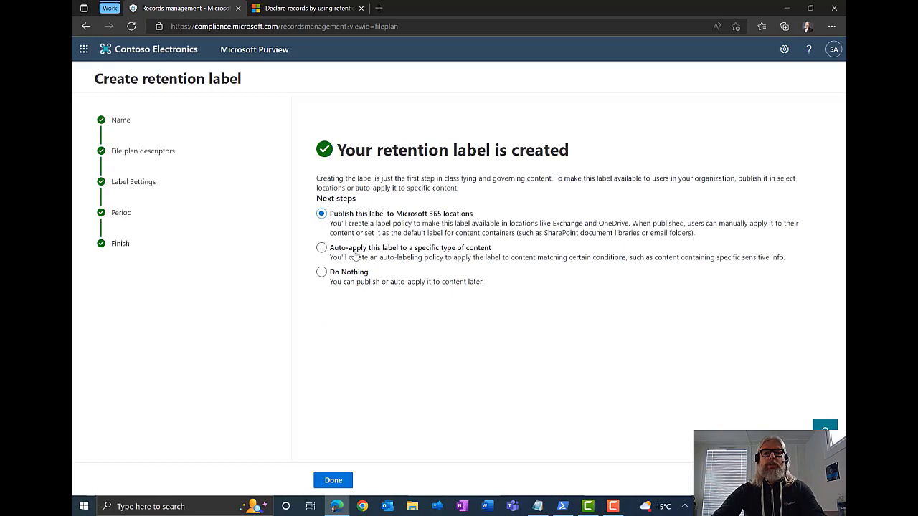
mouse_move(376, 247)
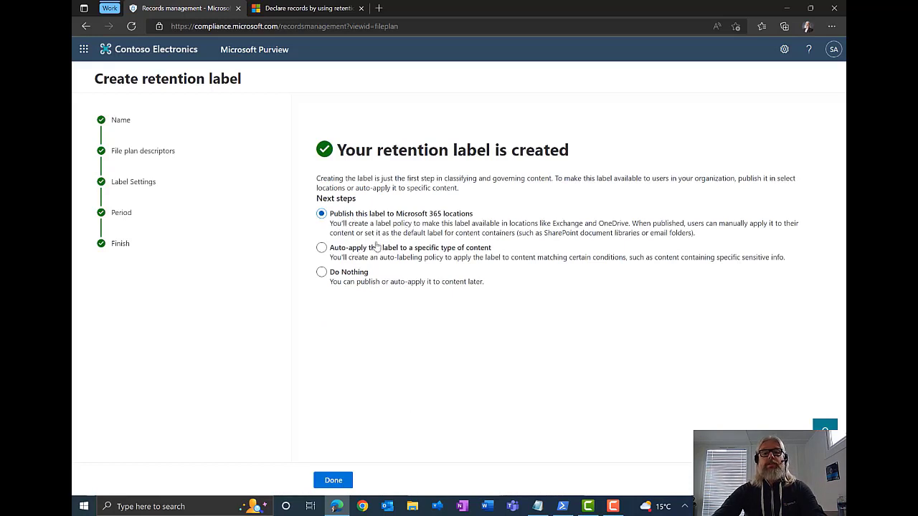
Pick 'Do Nothing' under Next steps and finish, returning to the file plan list.
left_click(321, 246)
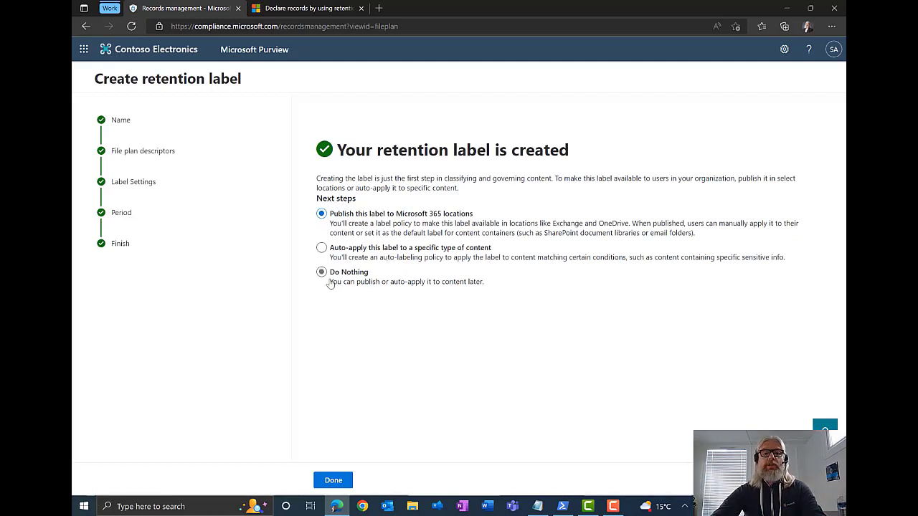
left_click(321, 272)
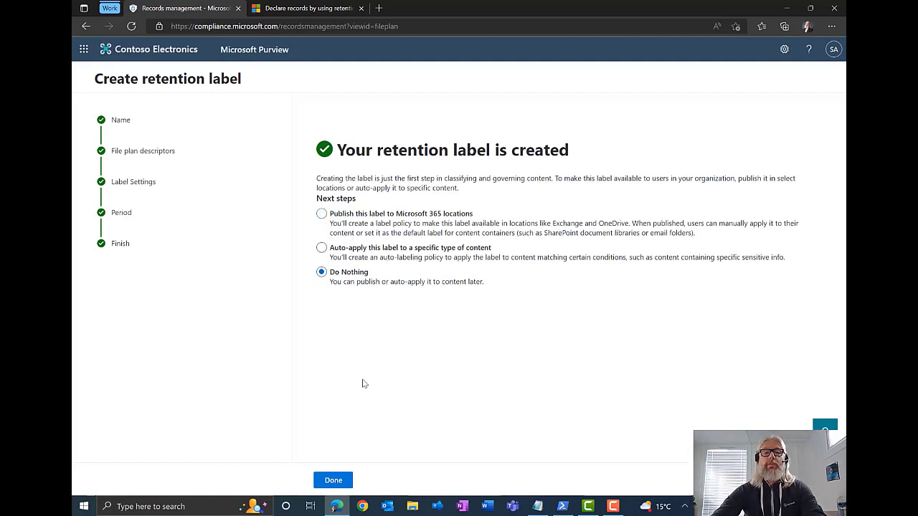
mouse_move(330, 463)
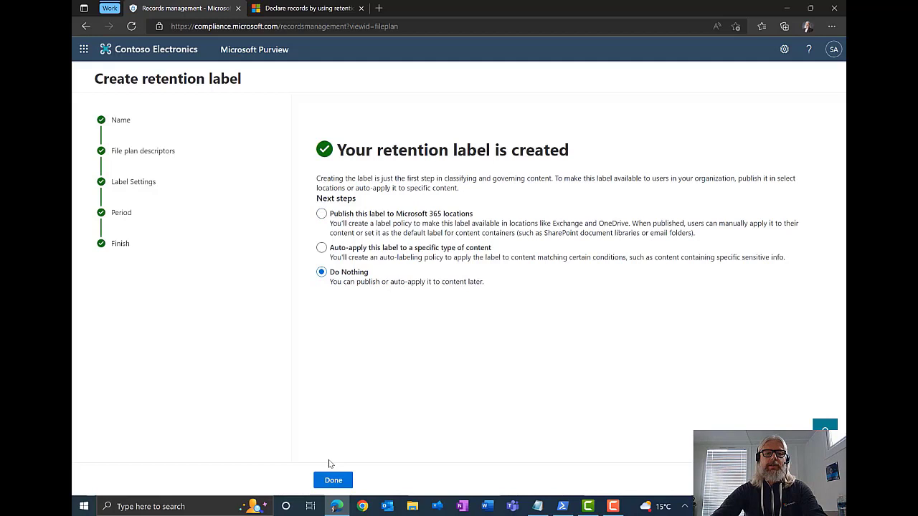
left_click(333, 479)
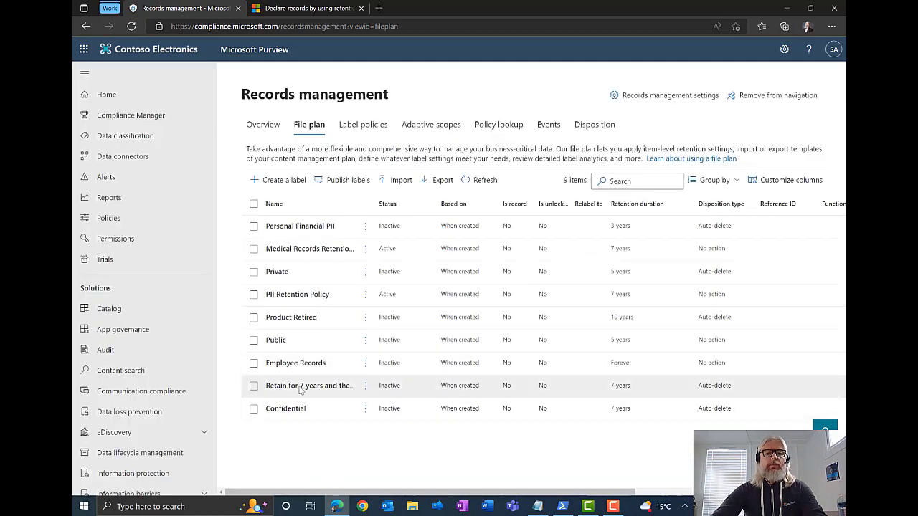
mouse_move(310, 386)
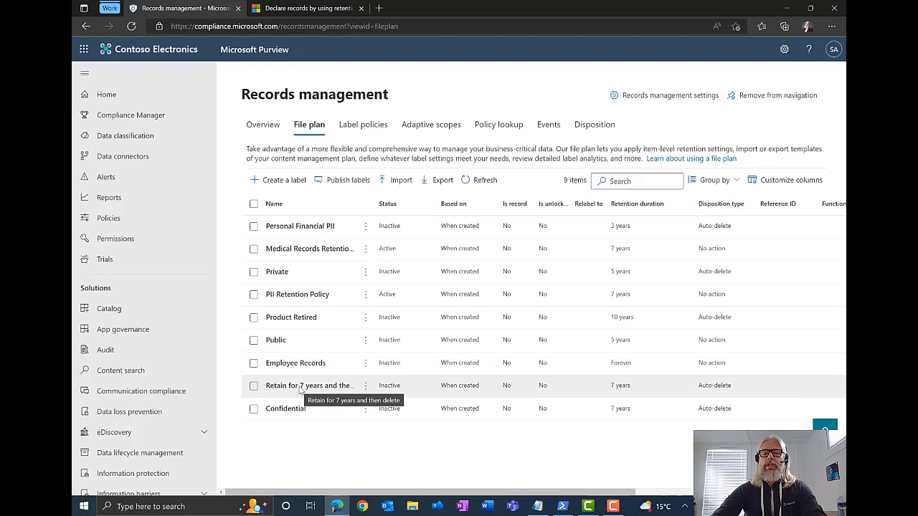
mouse_move(536, 443)
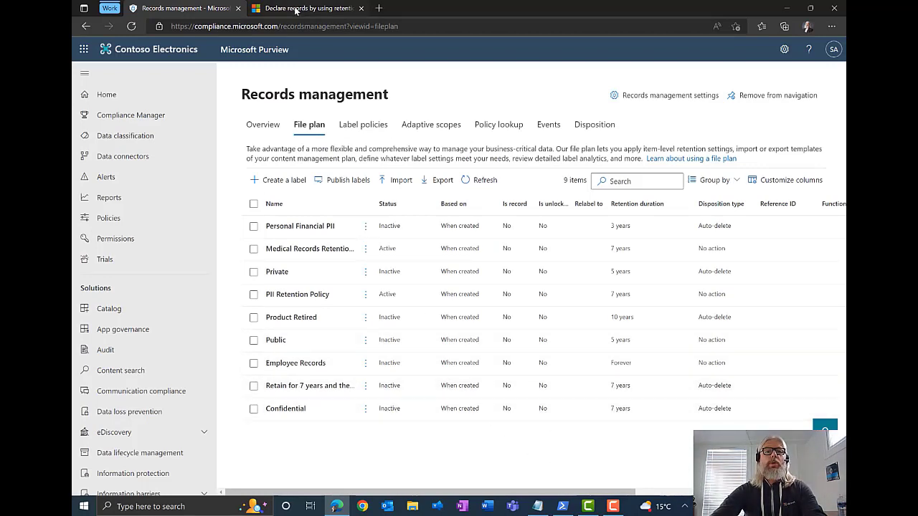
Switch back to the 'Declare records by using retention labels' documentation tab.
left_click(307, 9)
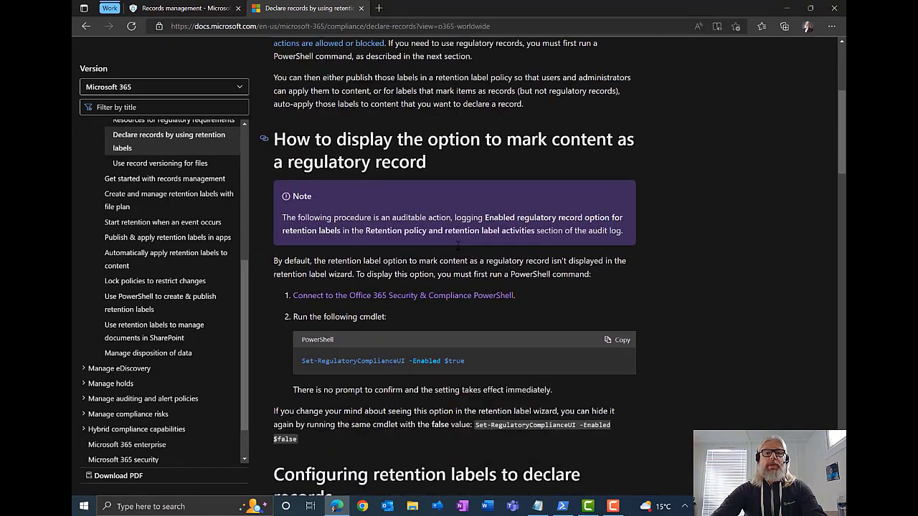
scroll("down", 3)
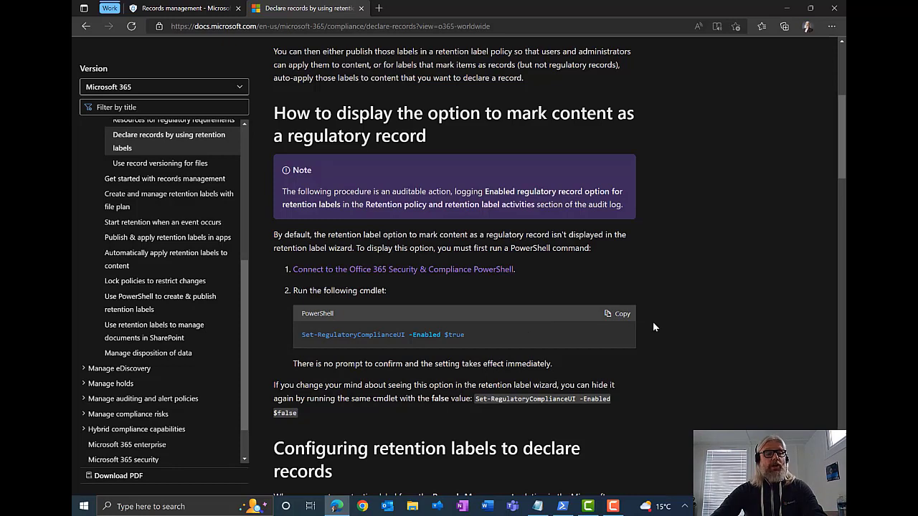
mouse_move(585, 443)
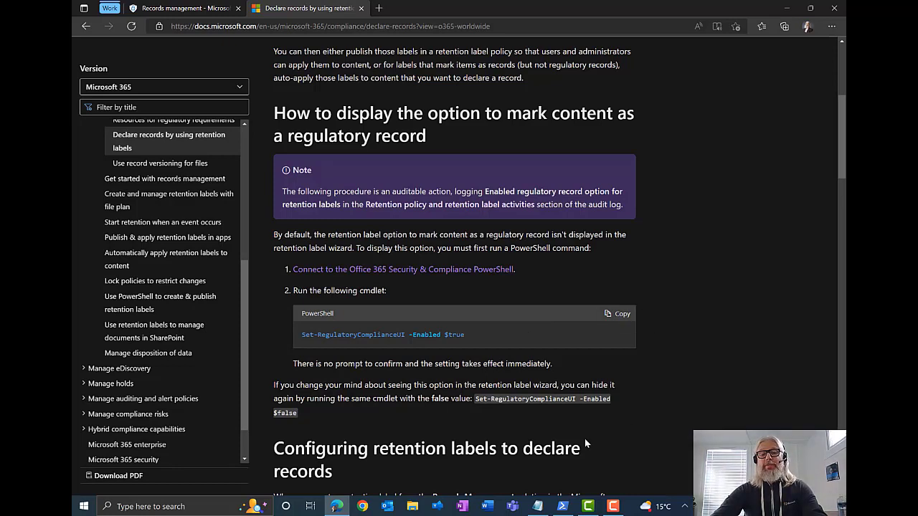